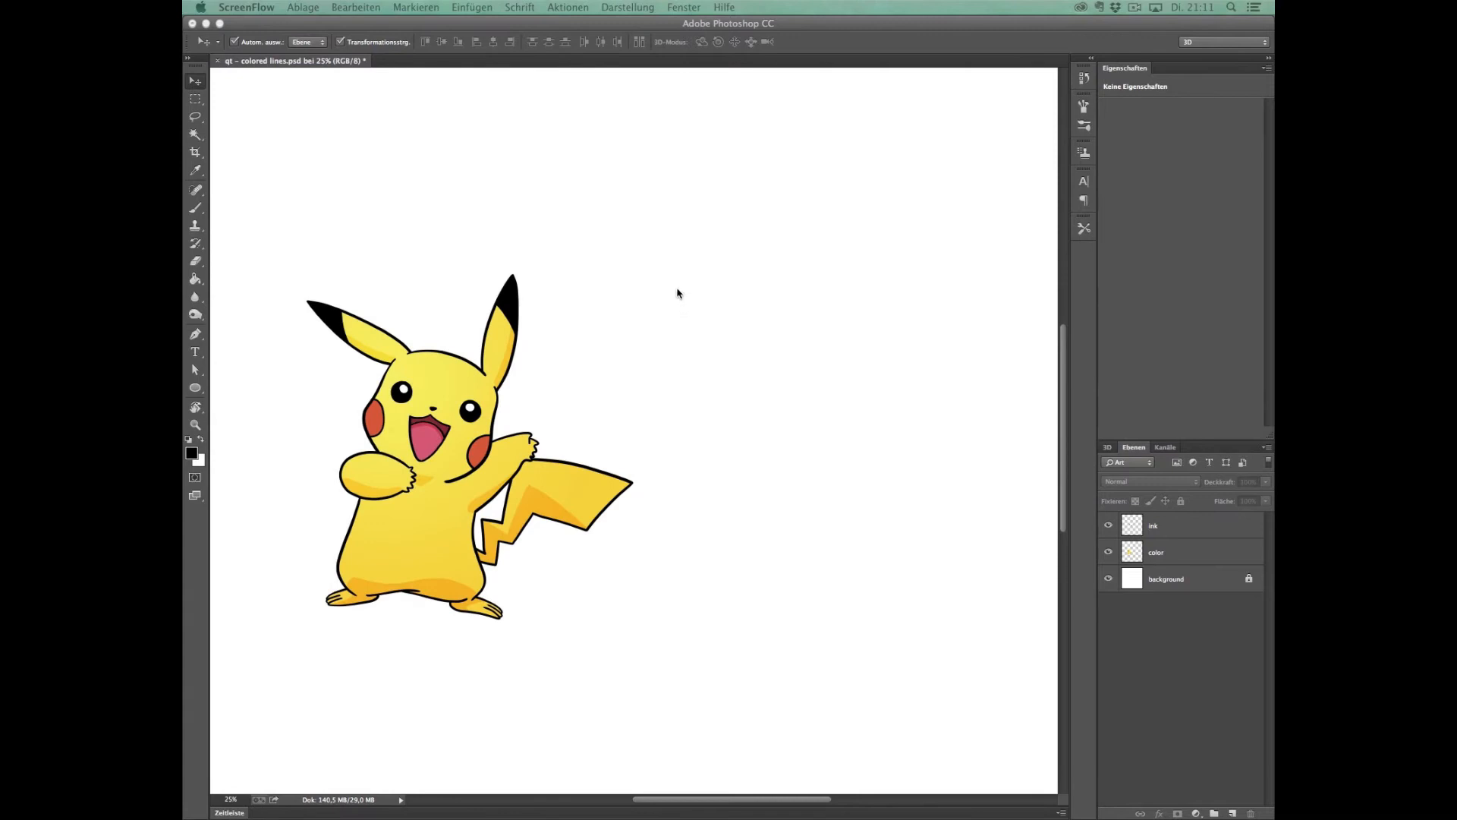
pyautogui.moveTo(669, 310)
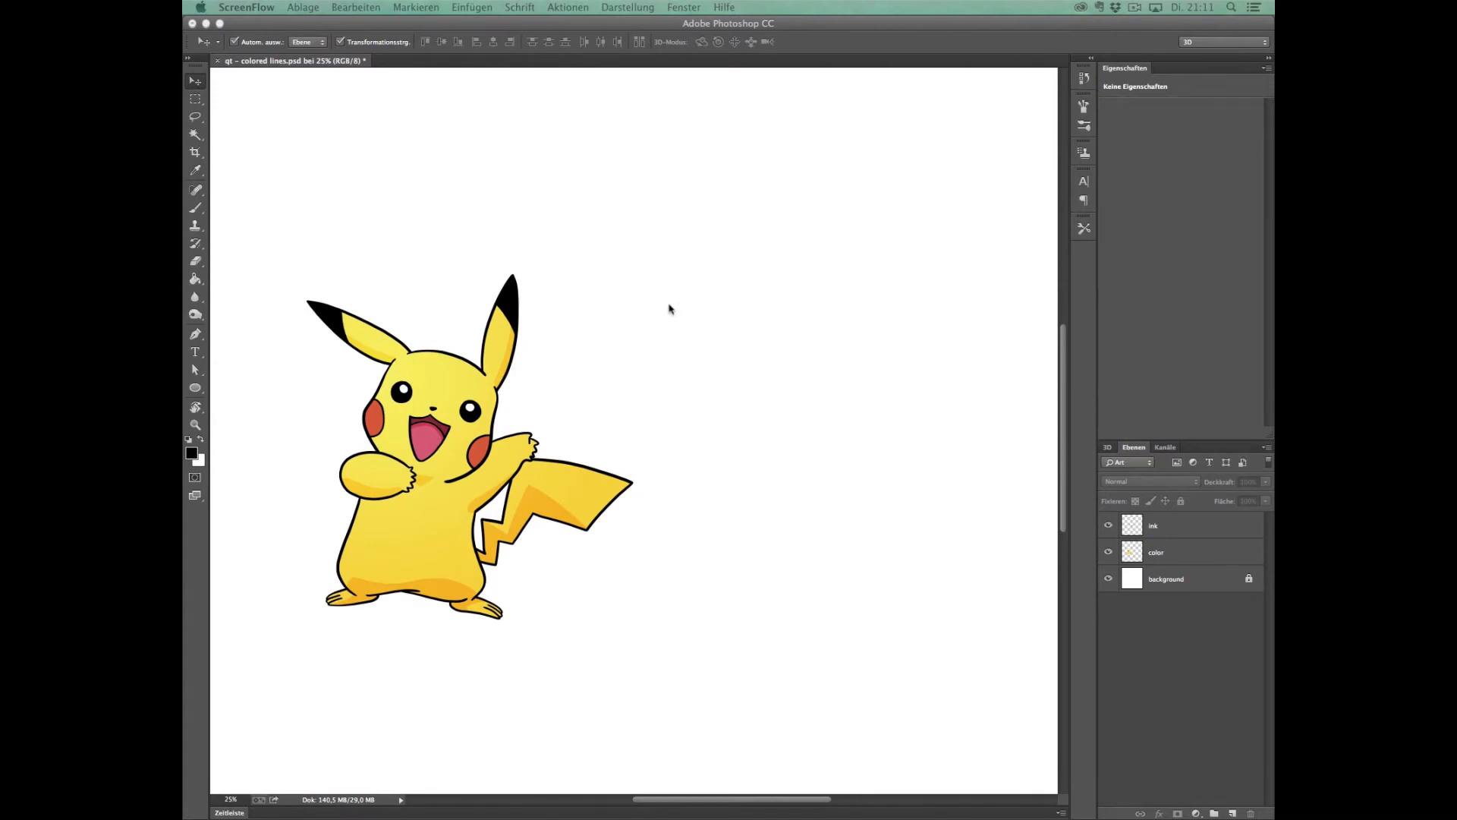
pyautogui.moveTo(487, 482)
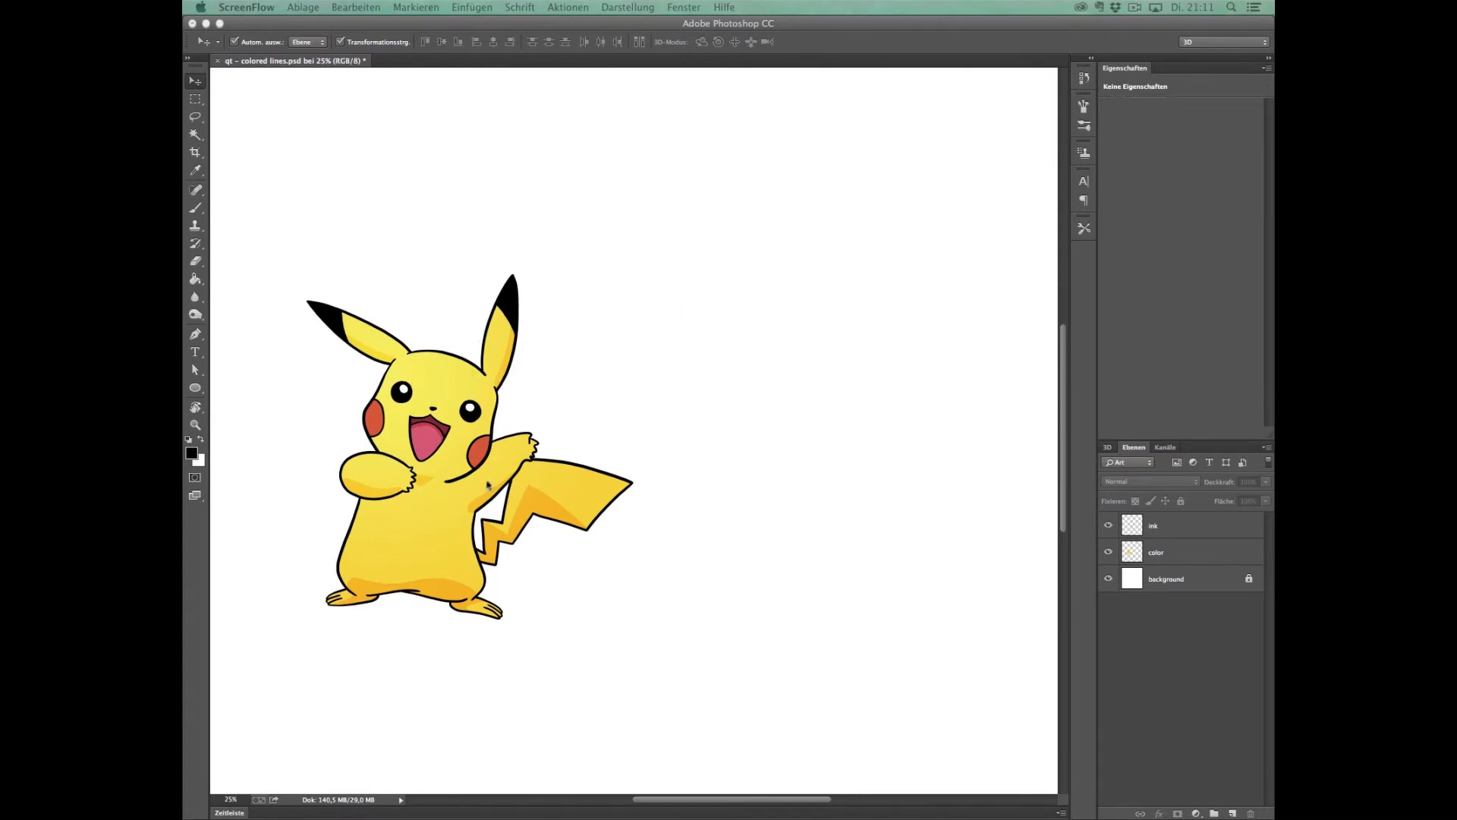
pyautogui.moveTo(449, 496)
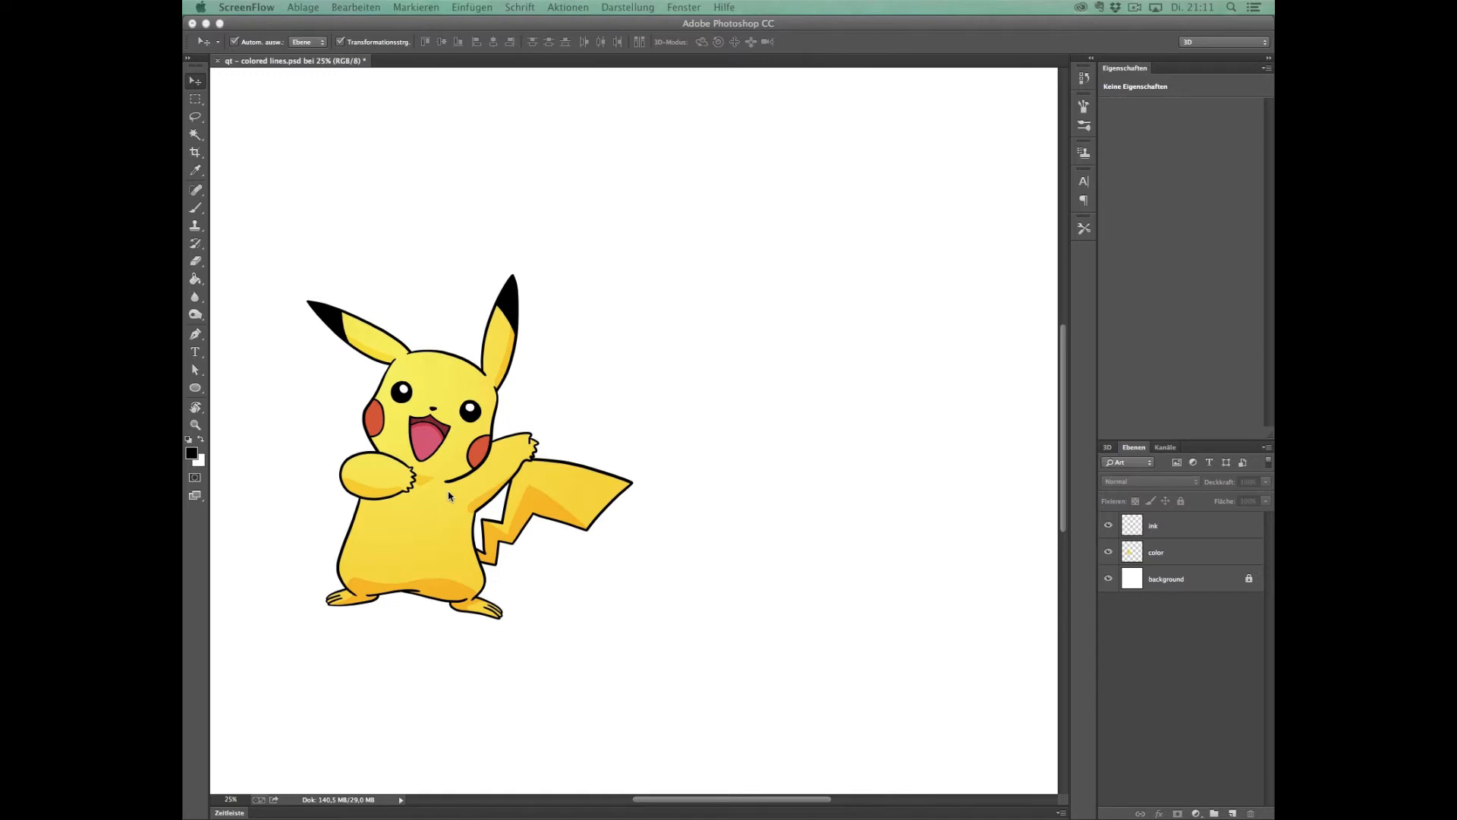
pyautogui.moveTo(526, 481)
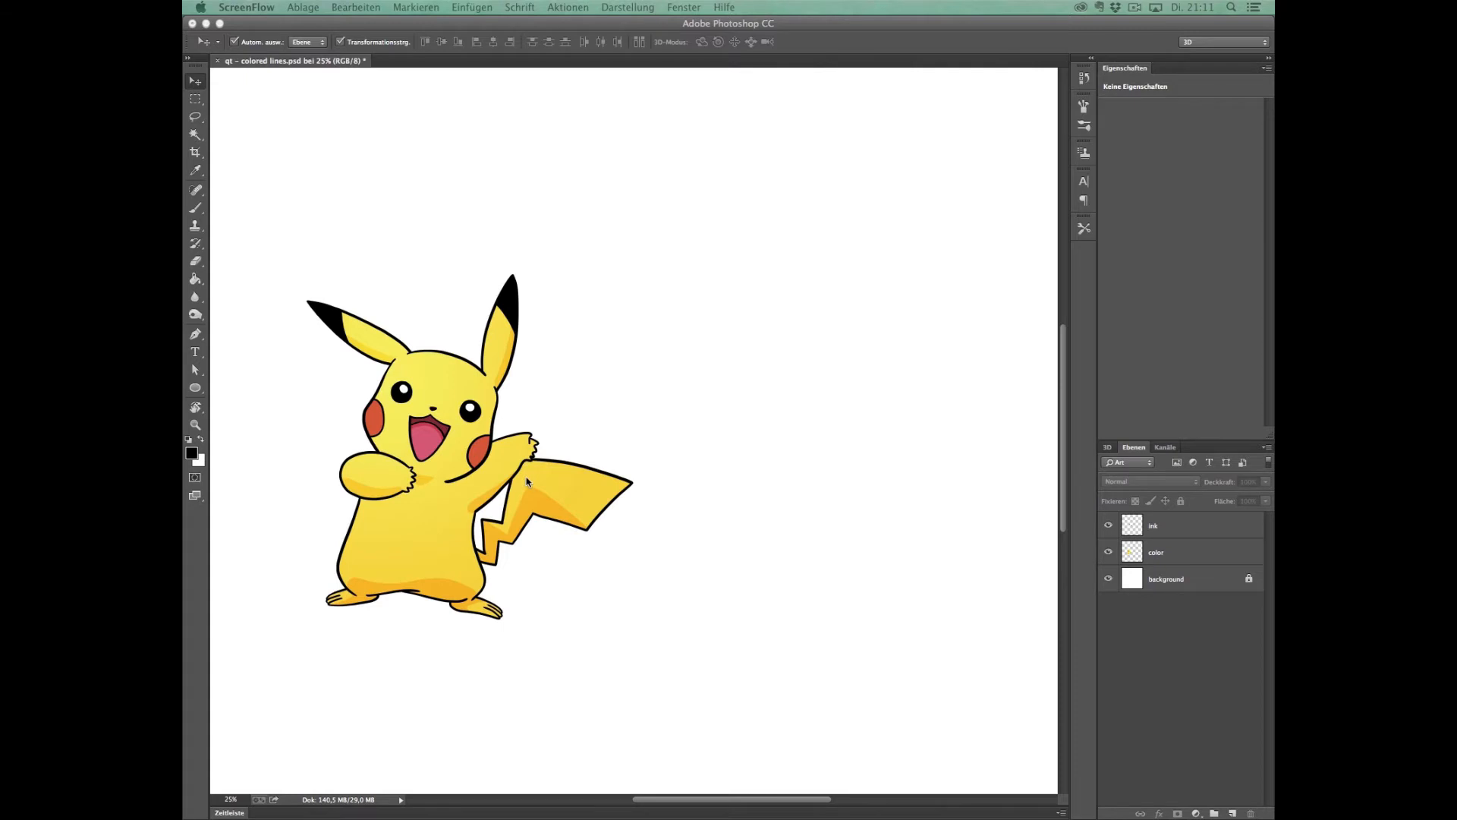
pyautogui.moveTo(510, 390)
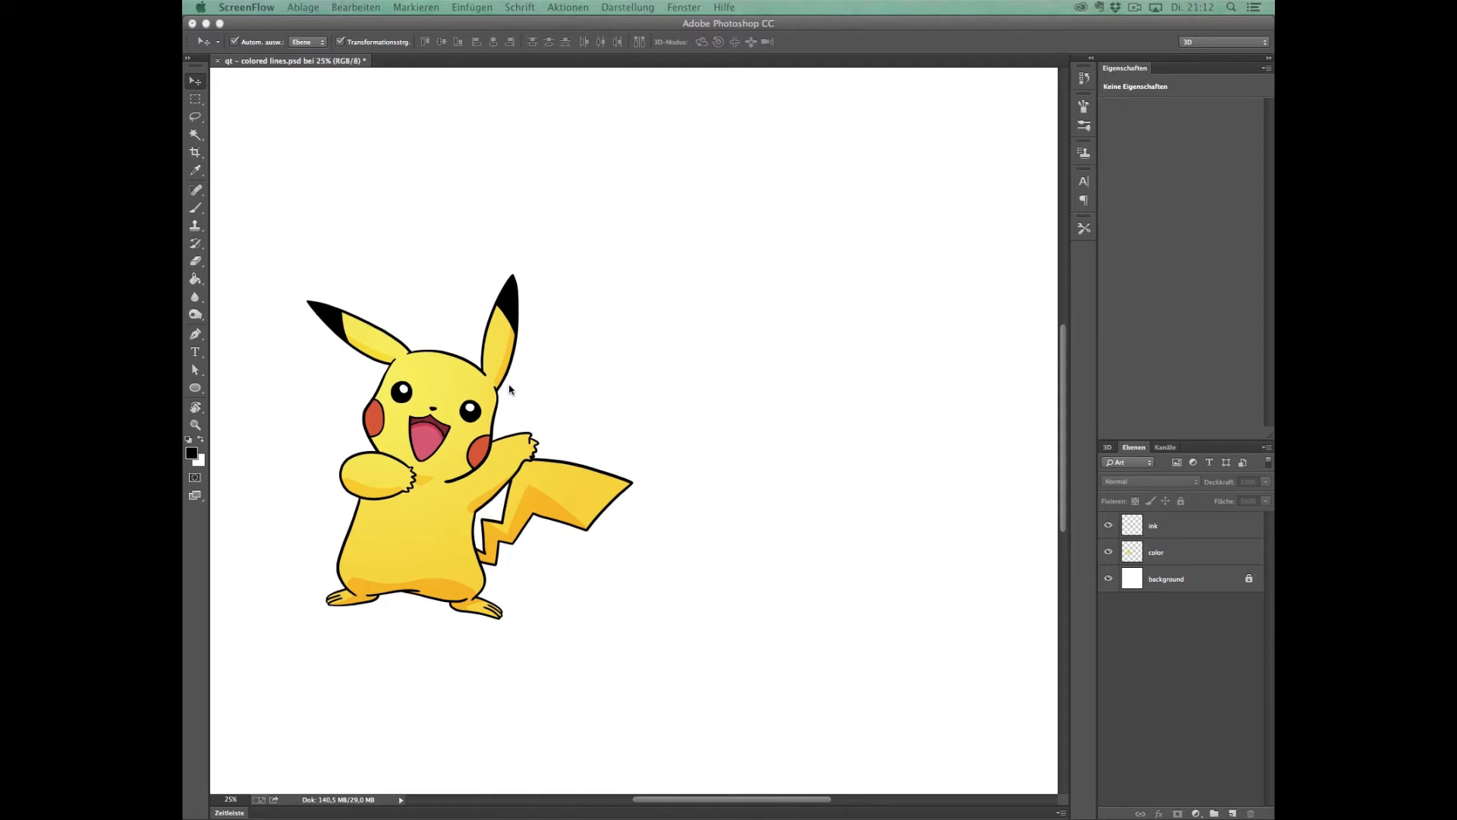
pyautogui.moveTo(719, 634)
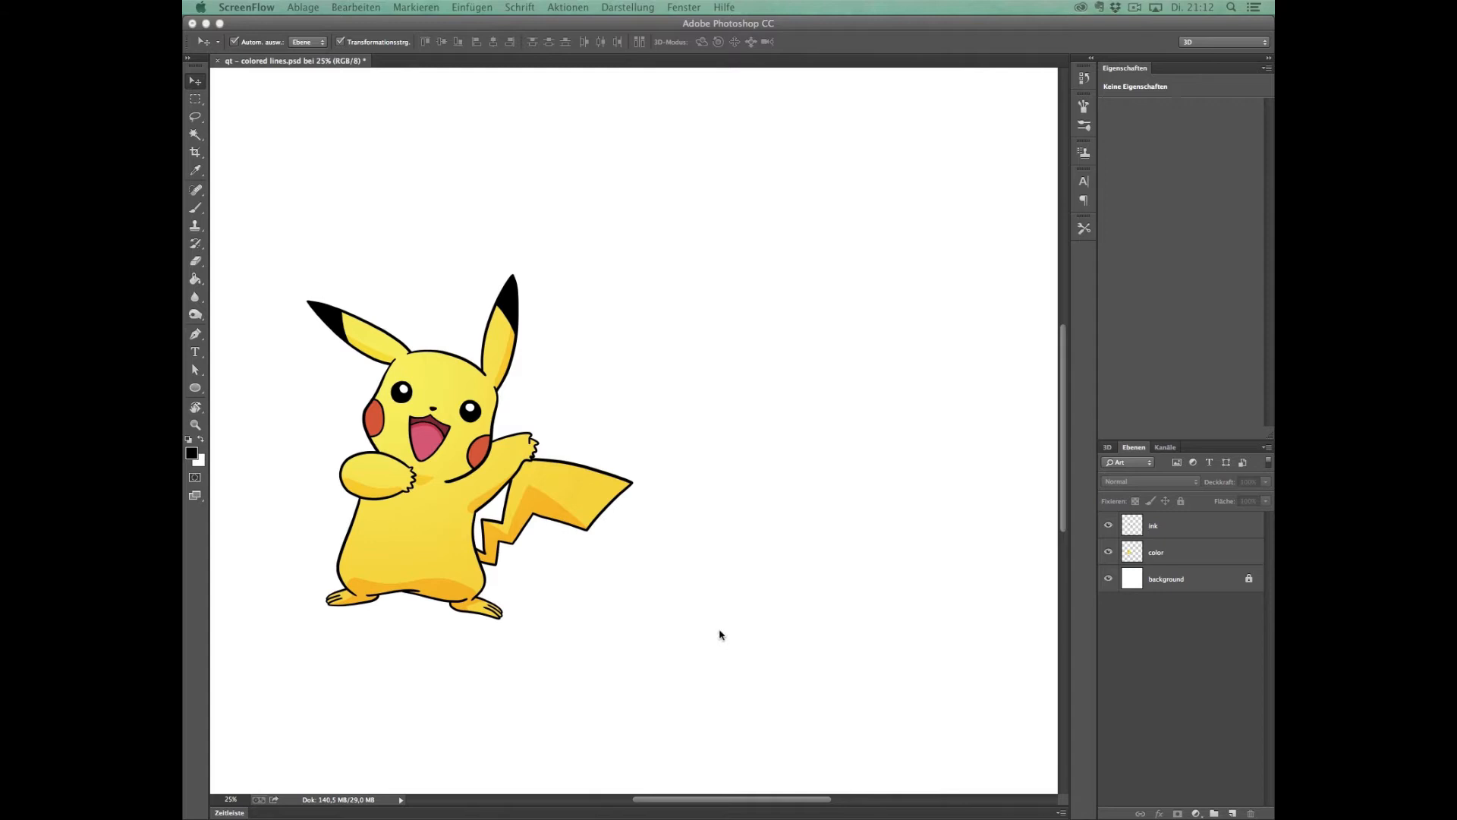
pyautogui.moveTo(1166, 515)
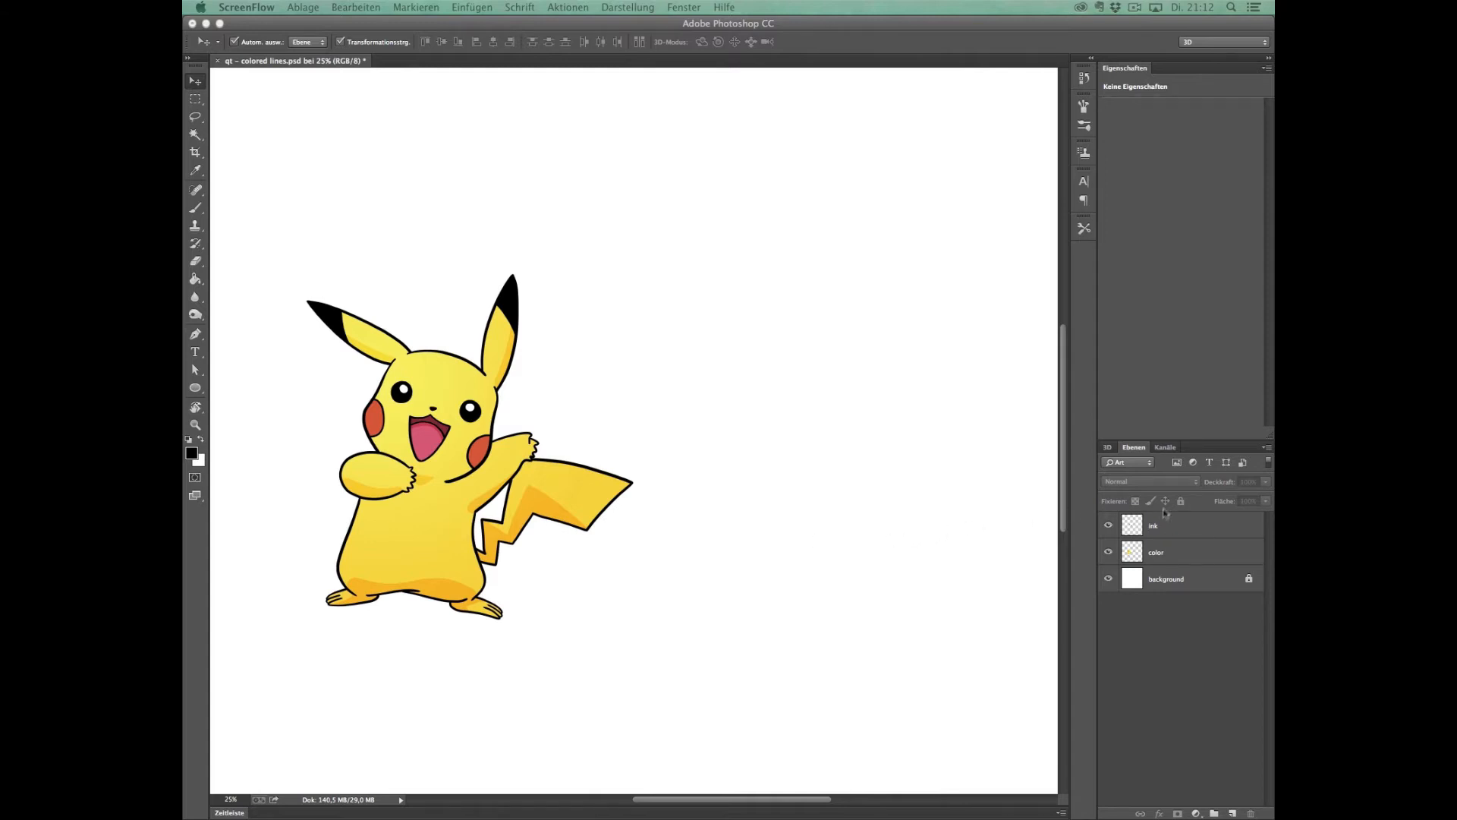
# Compare ink and colour layer visibility, then Alt-drag a Pikachu copy to the right on duplicated layers
pyautogui.click(1106, 526)
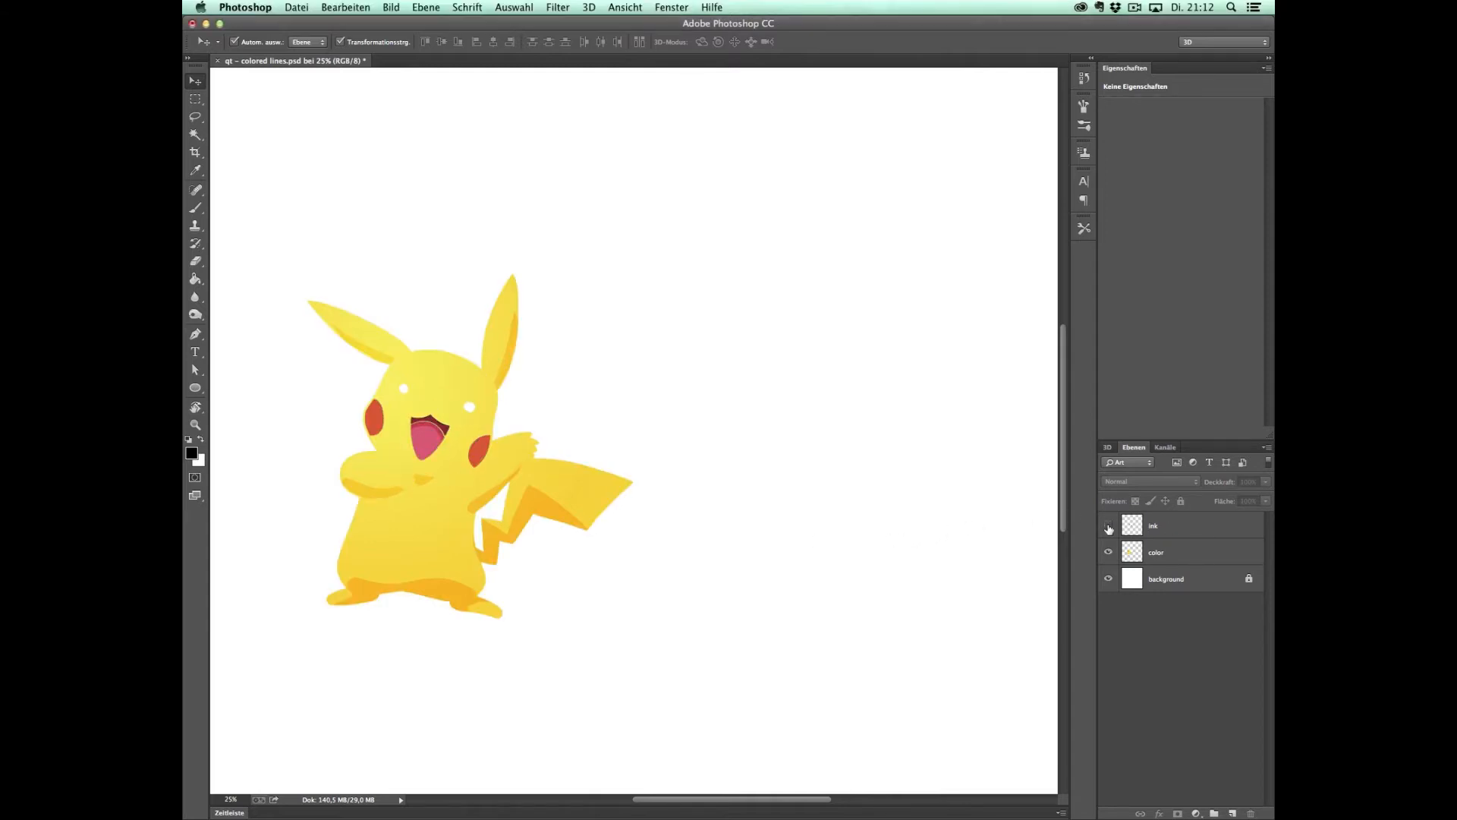
pyautogui.click(1106, 525)
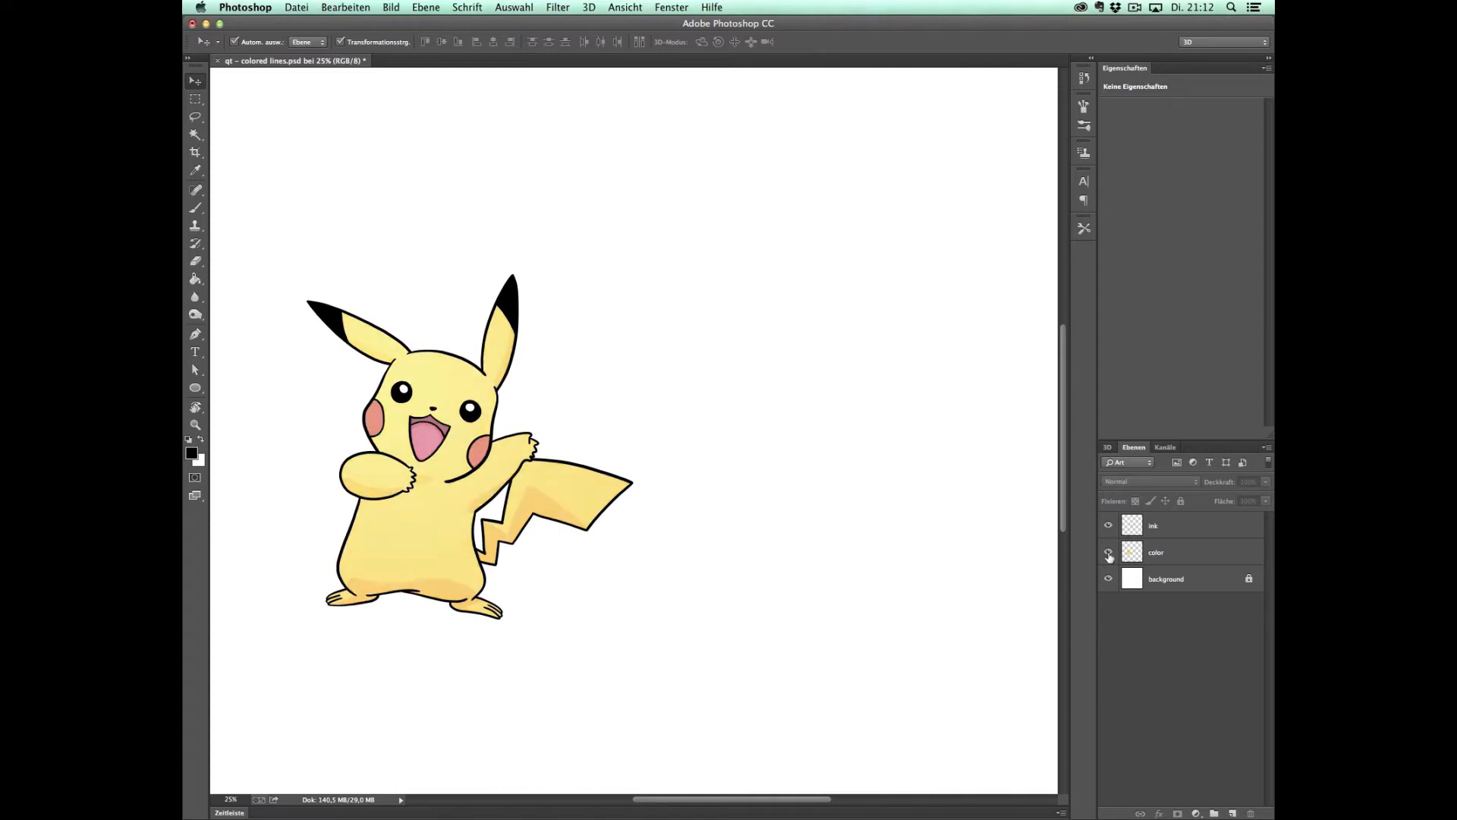
pyautogui.click(1190, 525)
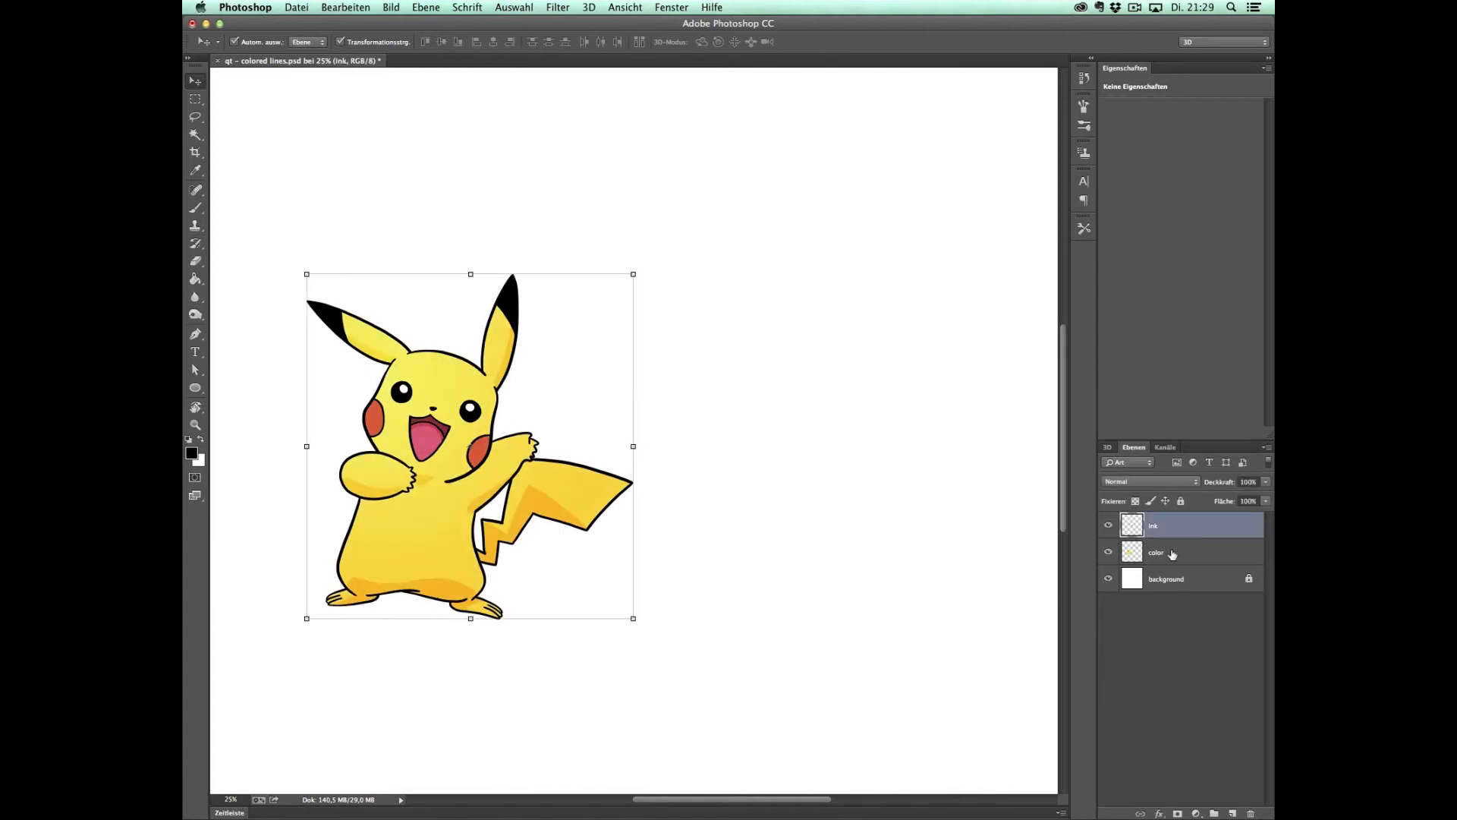
pyautogui.moveTo(469, 446); pyautogui.dragTo(780, 446)
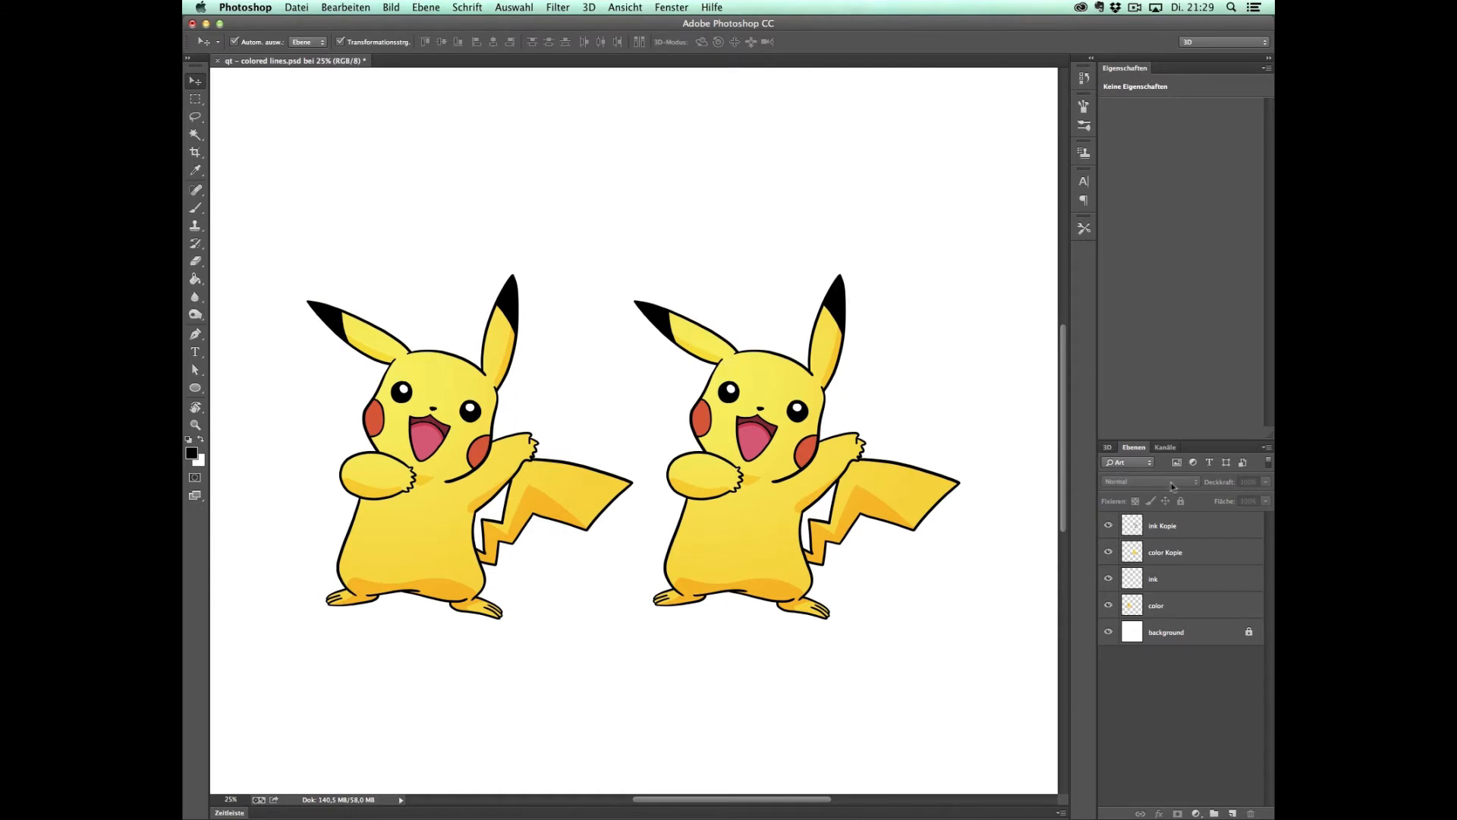
# Add a new empty layer Ebene 1 above the copied ink Kopie layer
pyautogui.click(1162, 525)
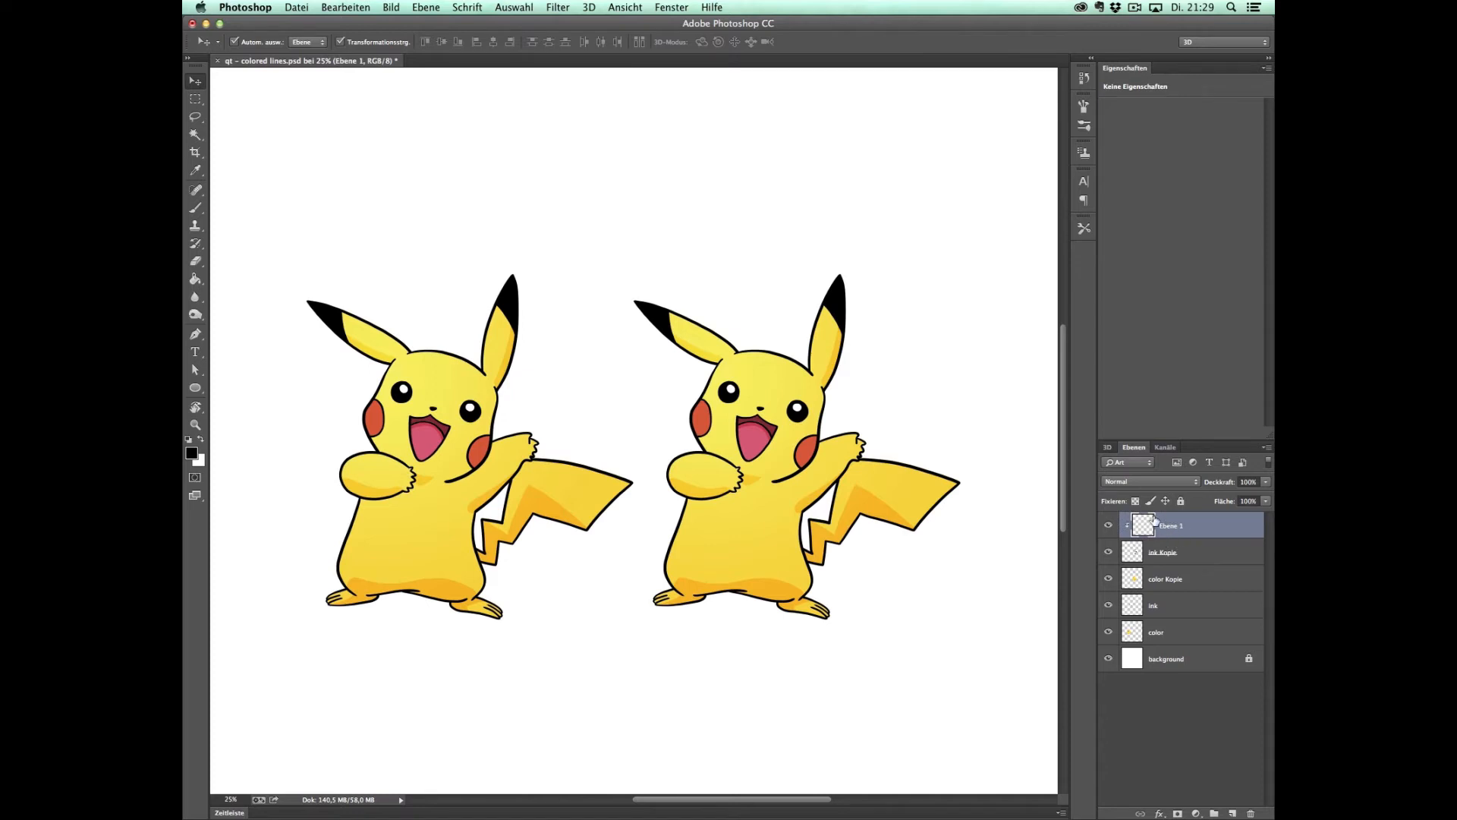
pyautogui.moveTo(1145, 544)
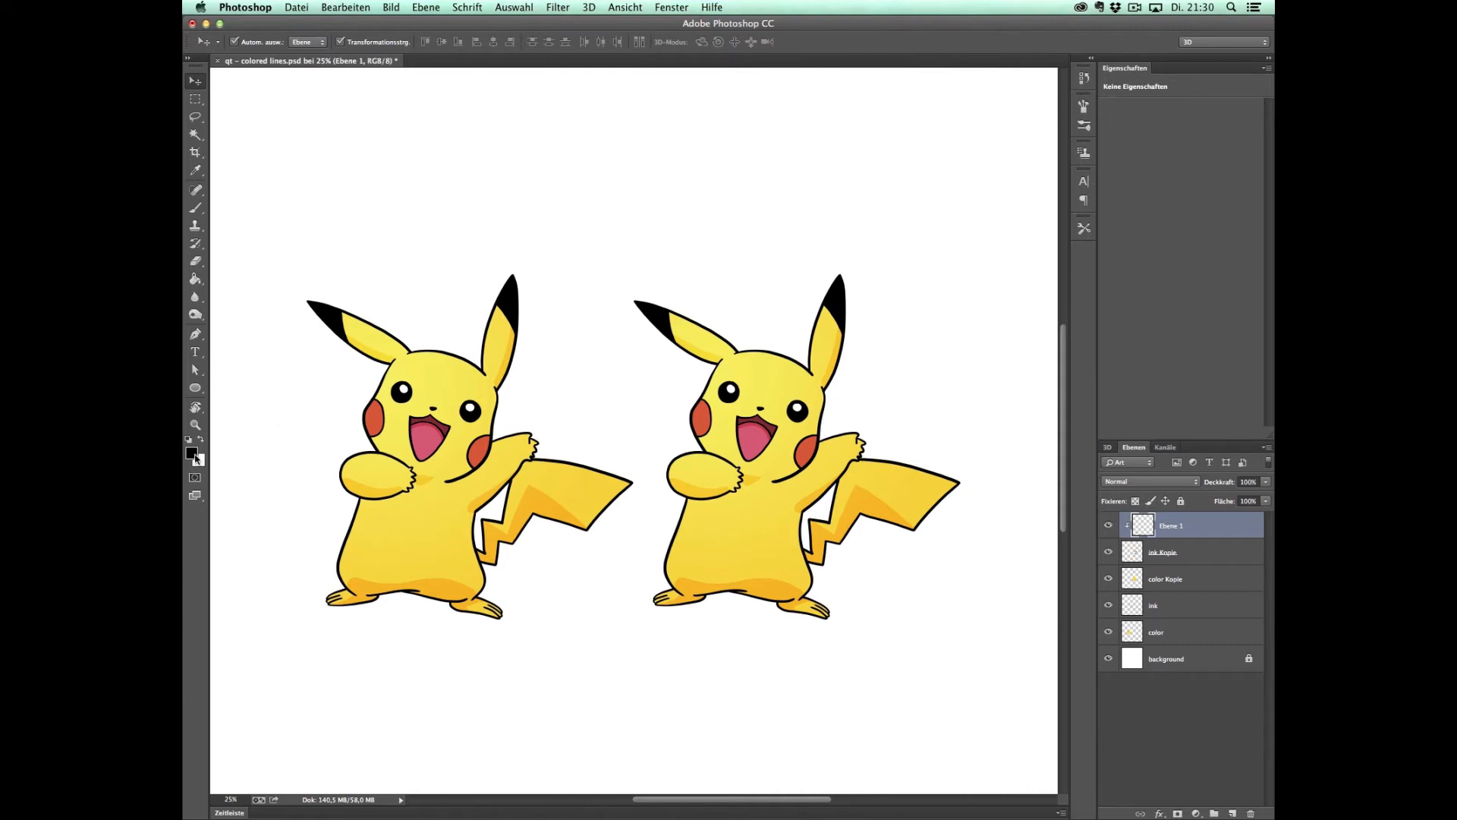
# Set red as foreground, fill the clipped layer so the copy's outlines turn red, then remove the fill
pyautogui.click(191, 453)
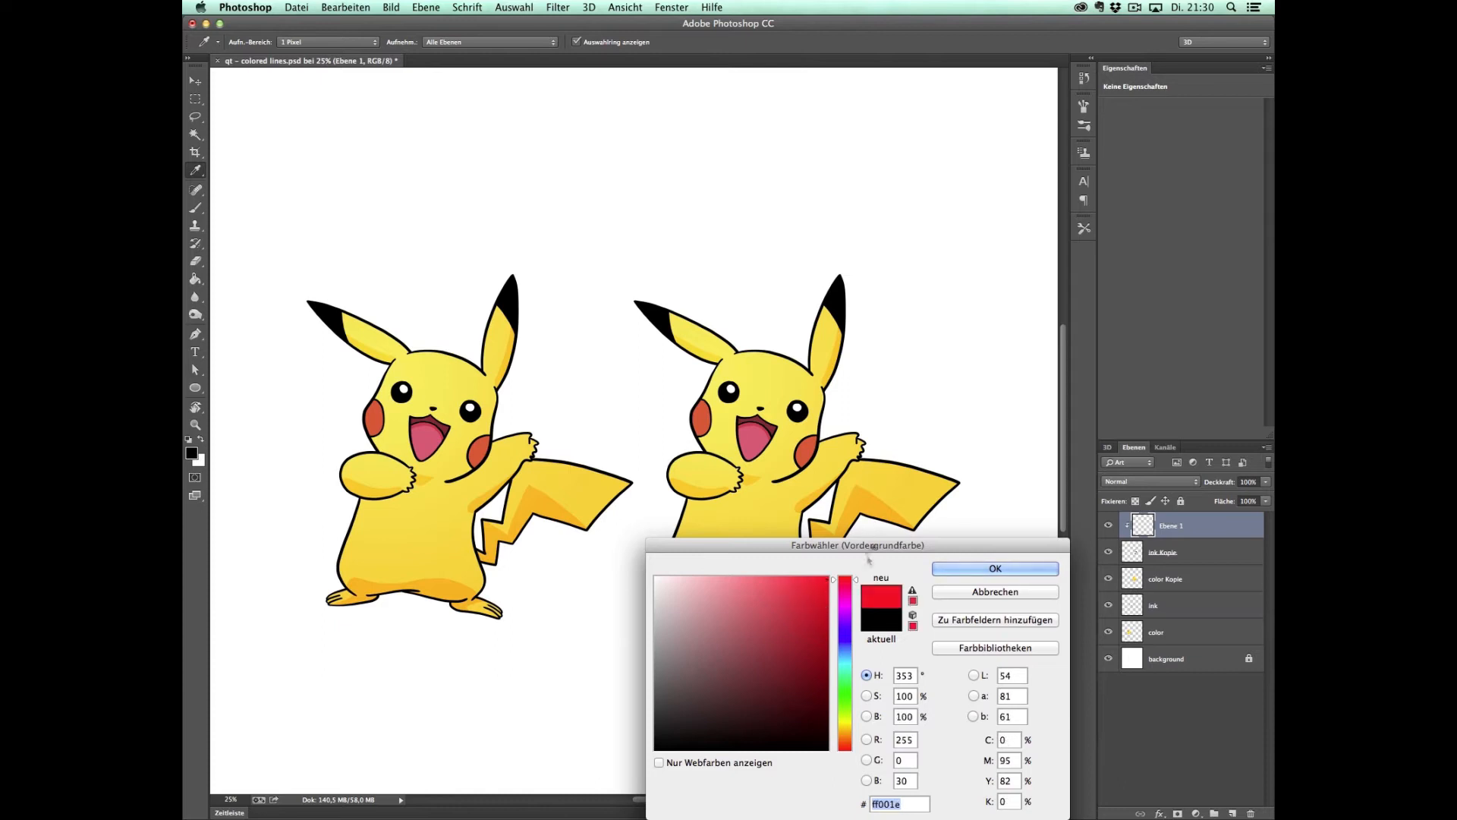
pyautogui.click(992, 568)
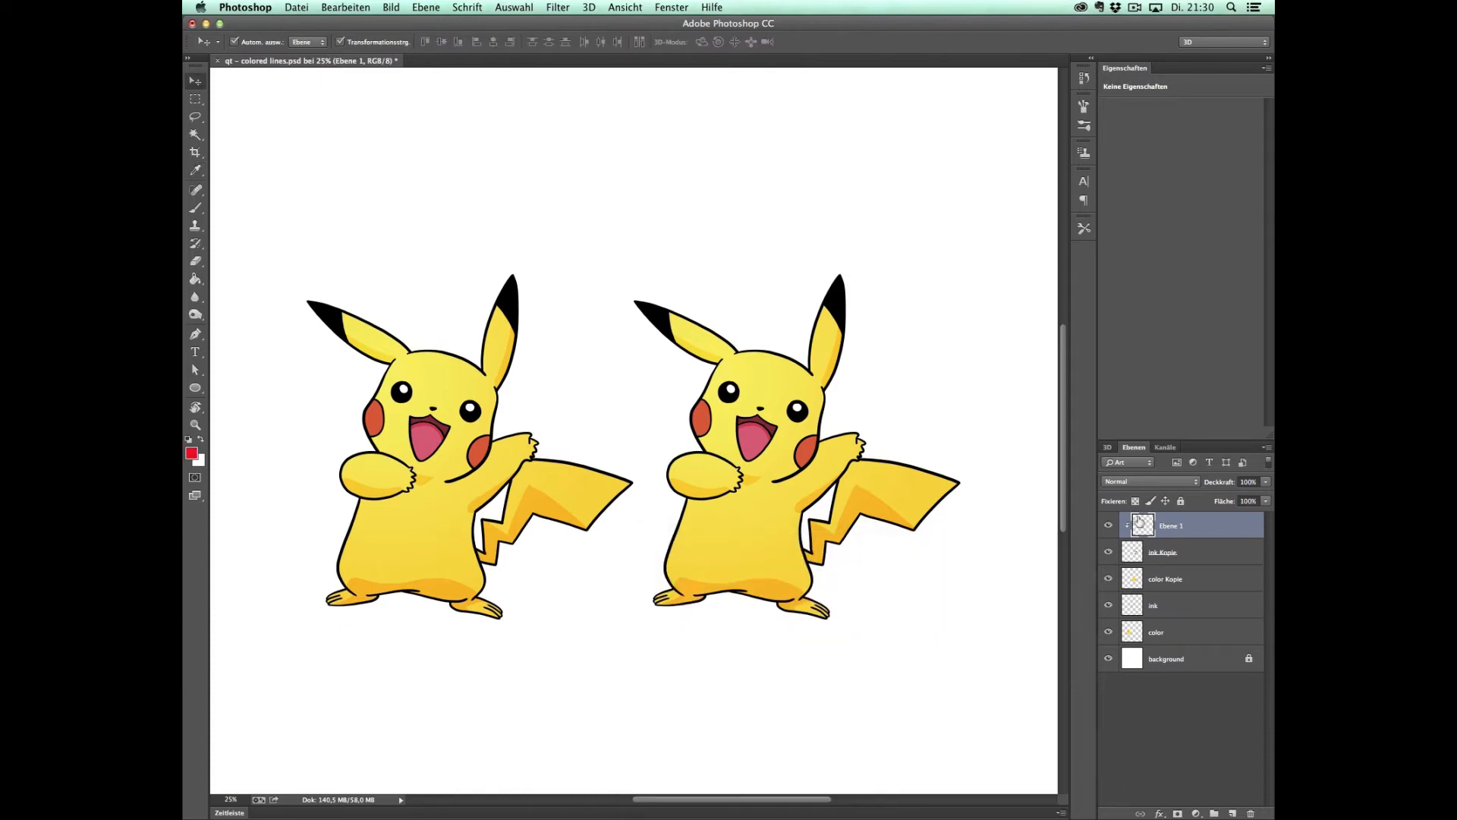
pyautogui.click(196, 298)
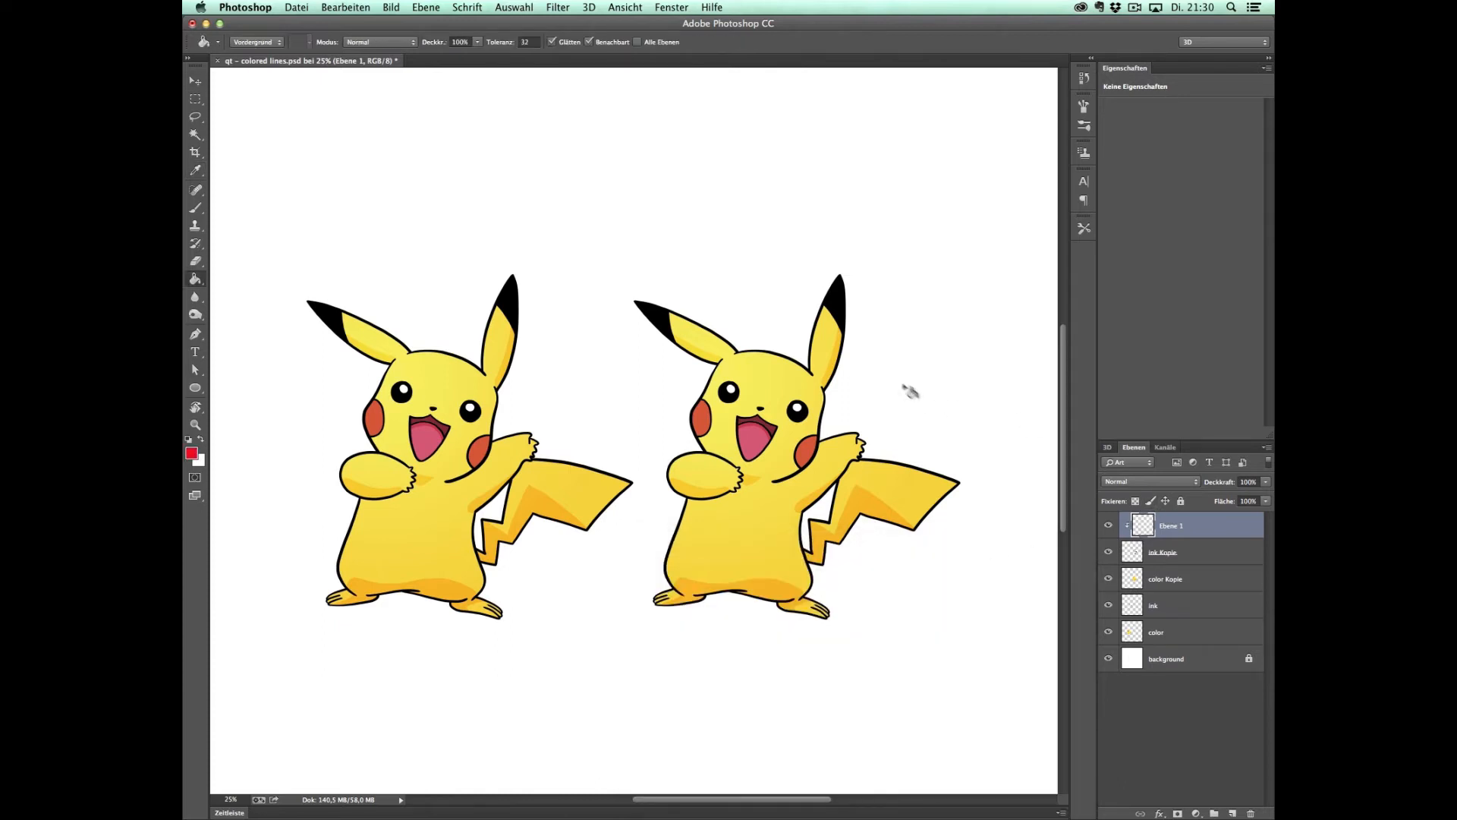
pyautogui.click(730, 546)
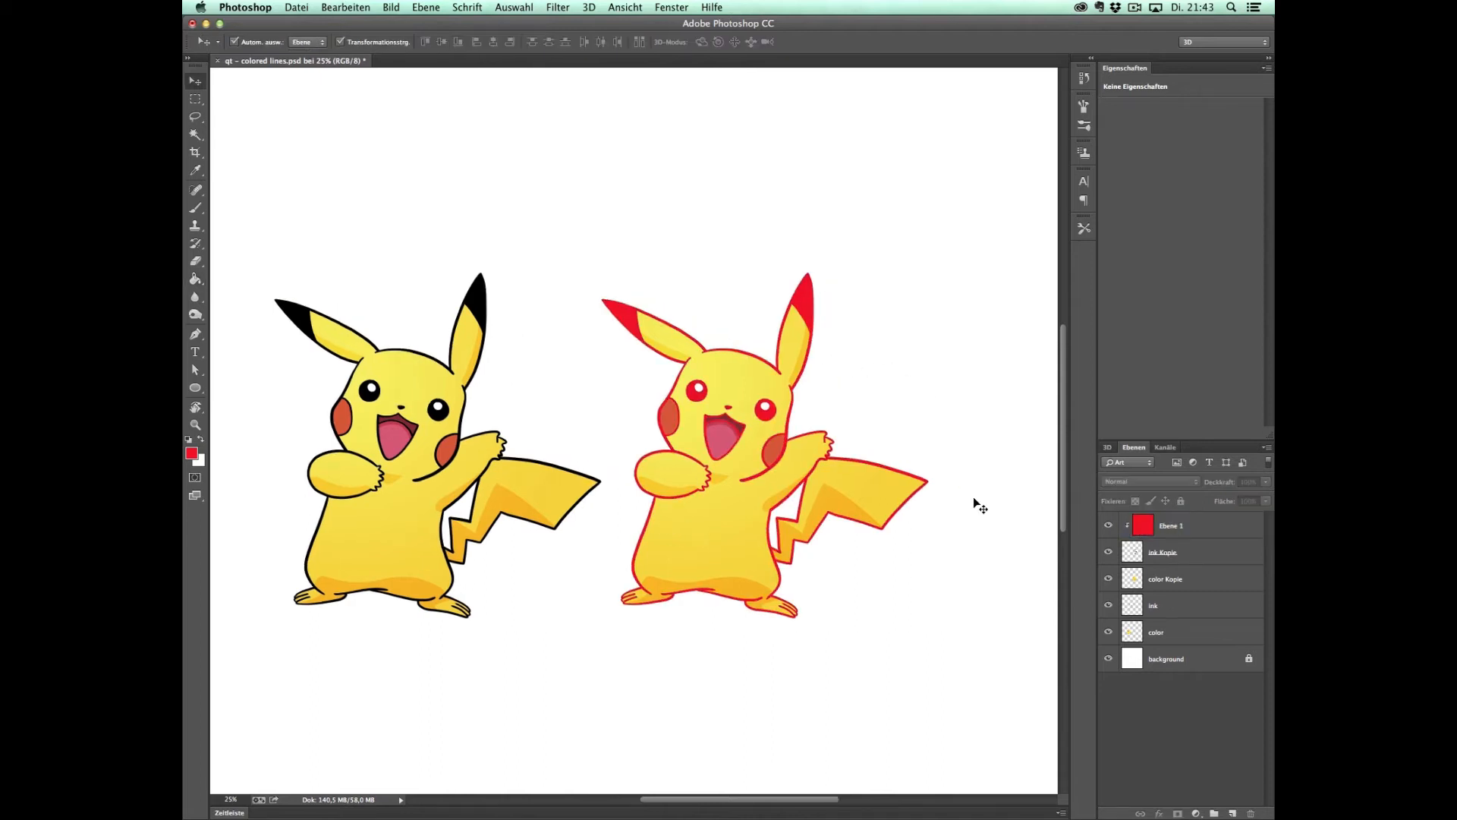
pyautogui.click(1161, 553)
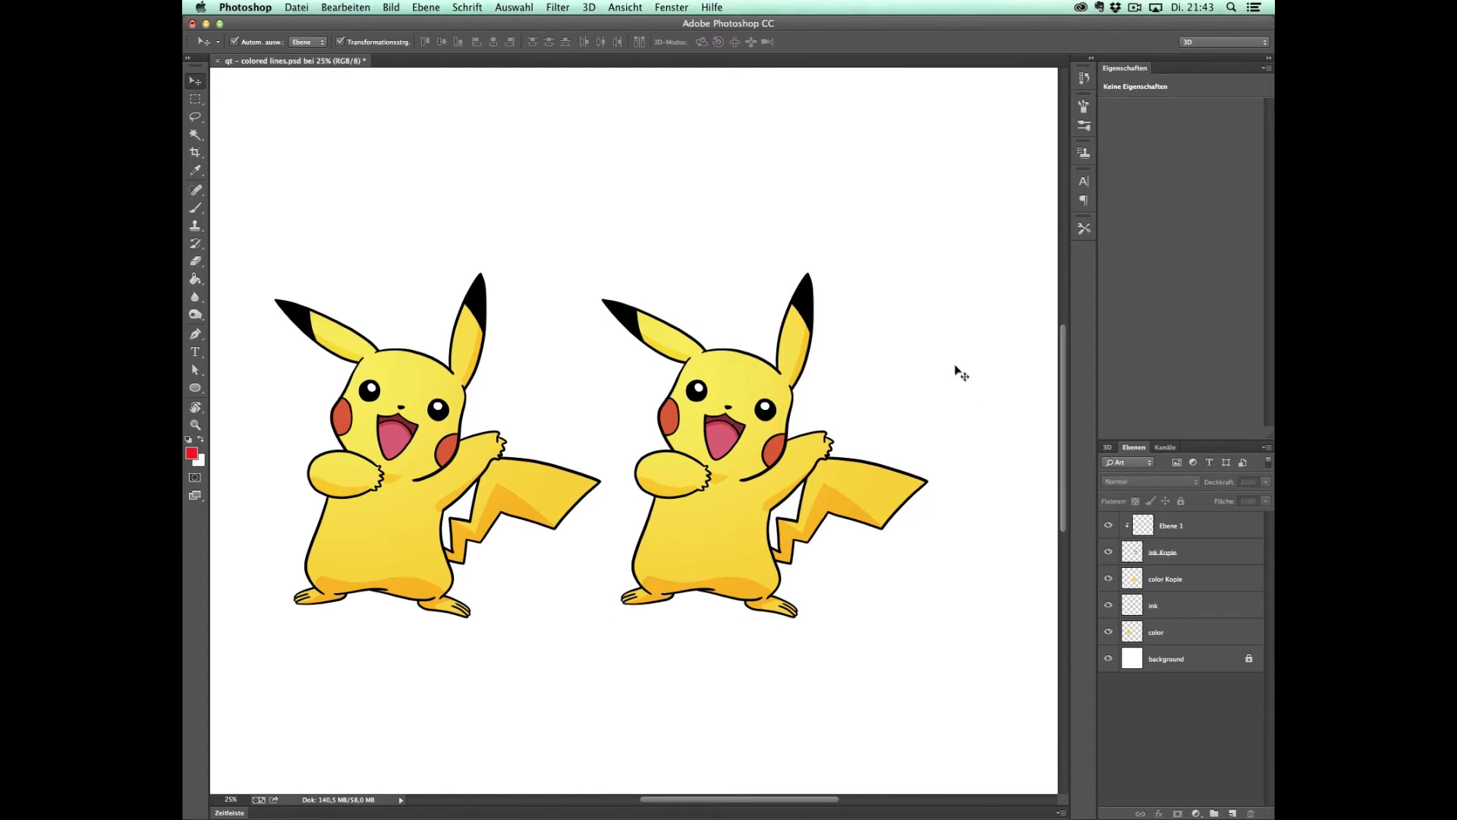
pyautogui.moveTo(656, 481)
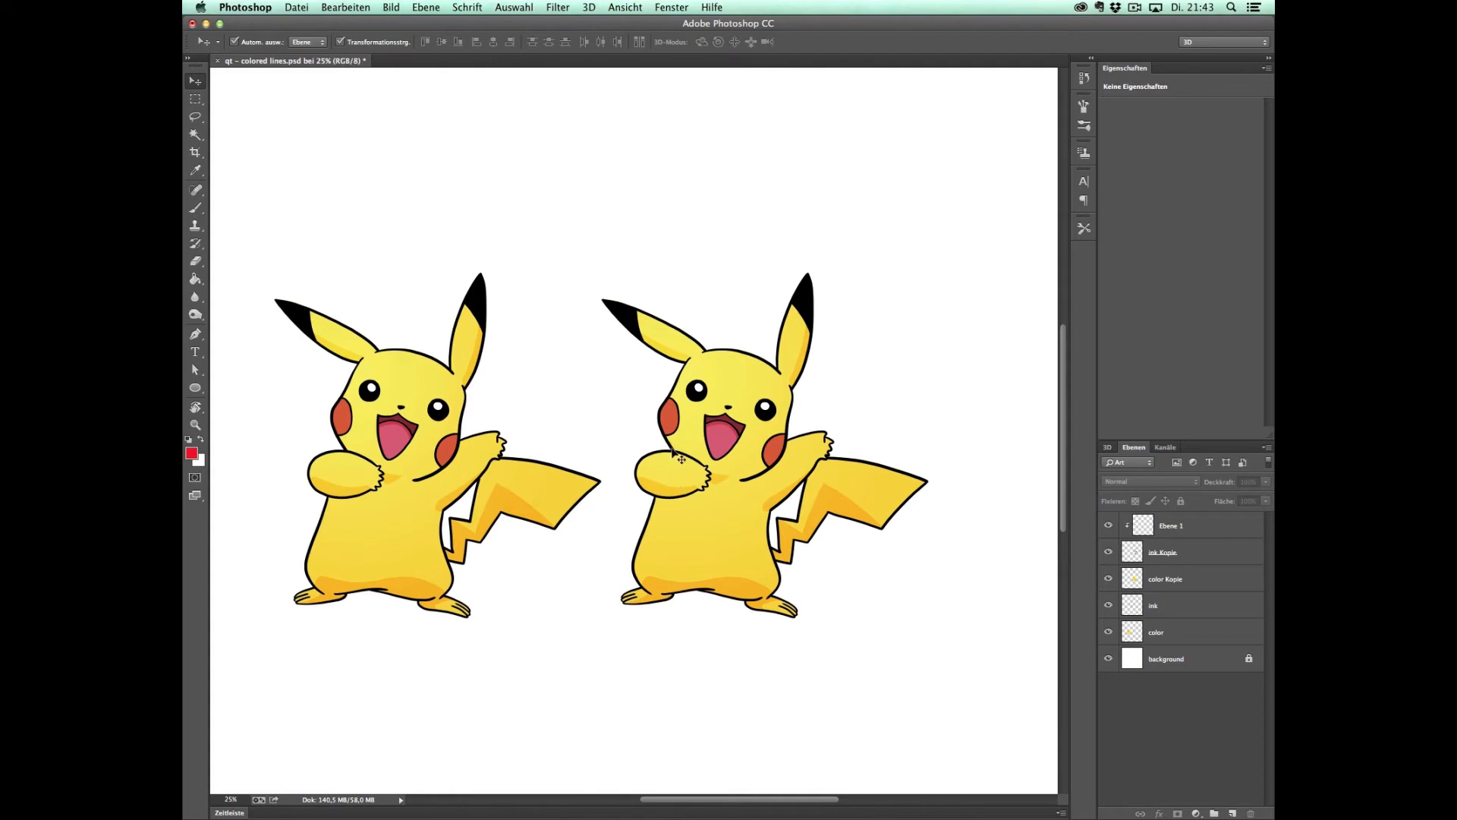
pyautogui.moveTo(703, 541)
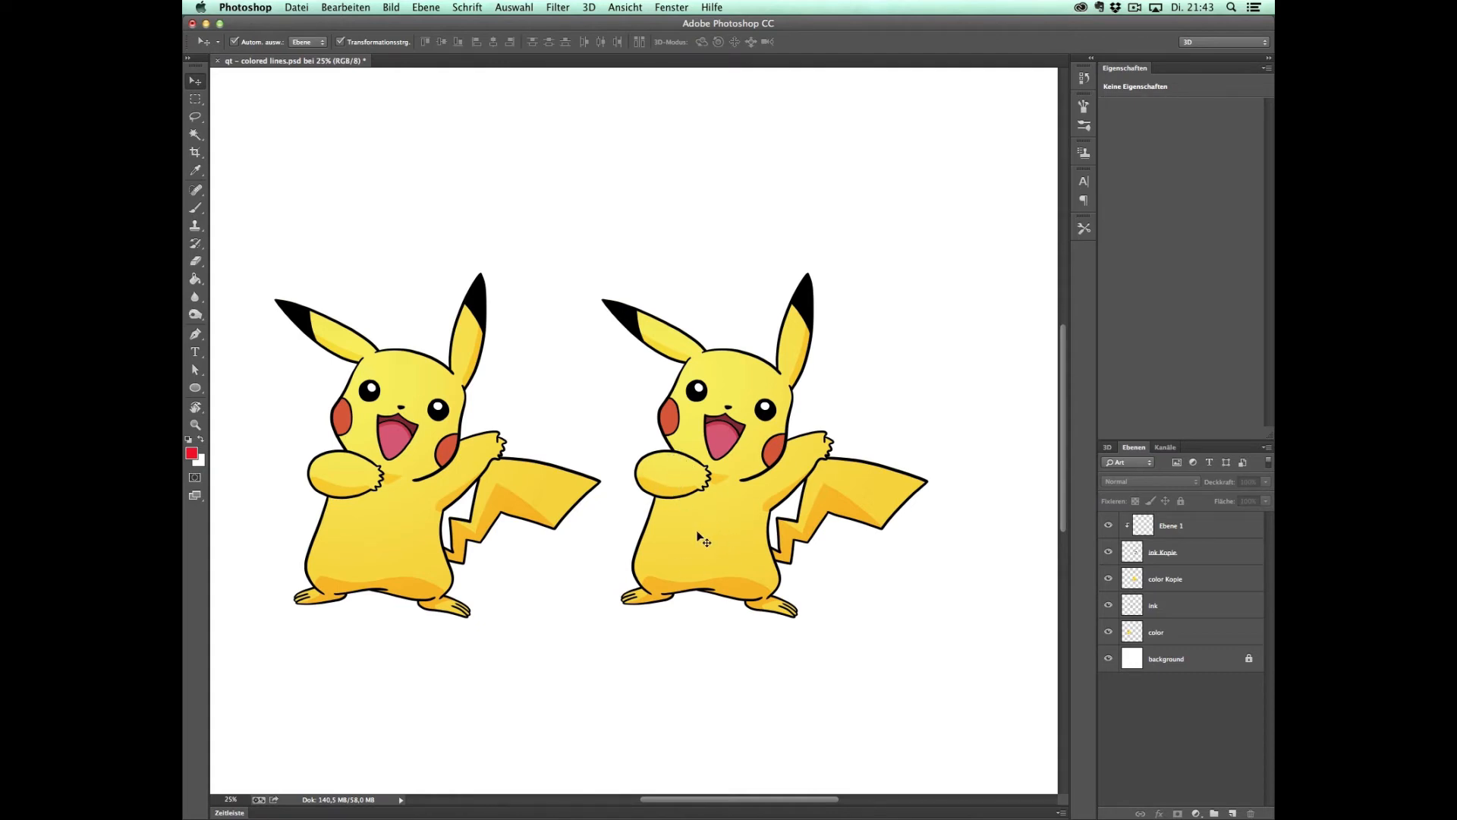
pyautogui.moveTo(699, 367)
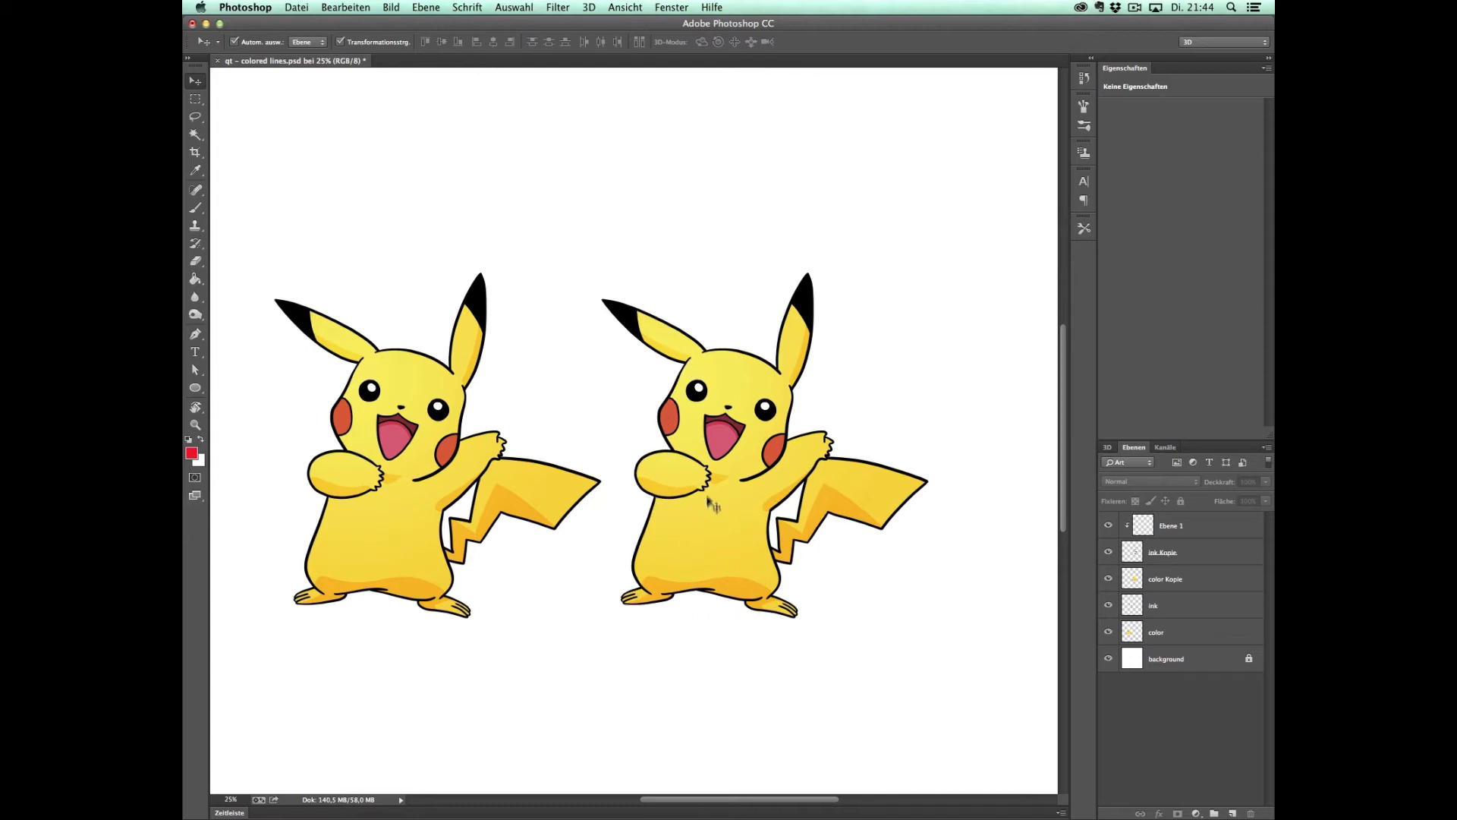
pyautogui.moveTo(660, 595)
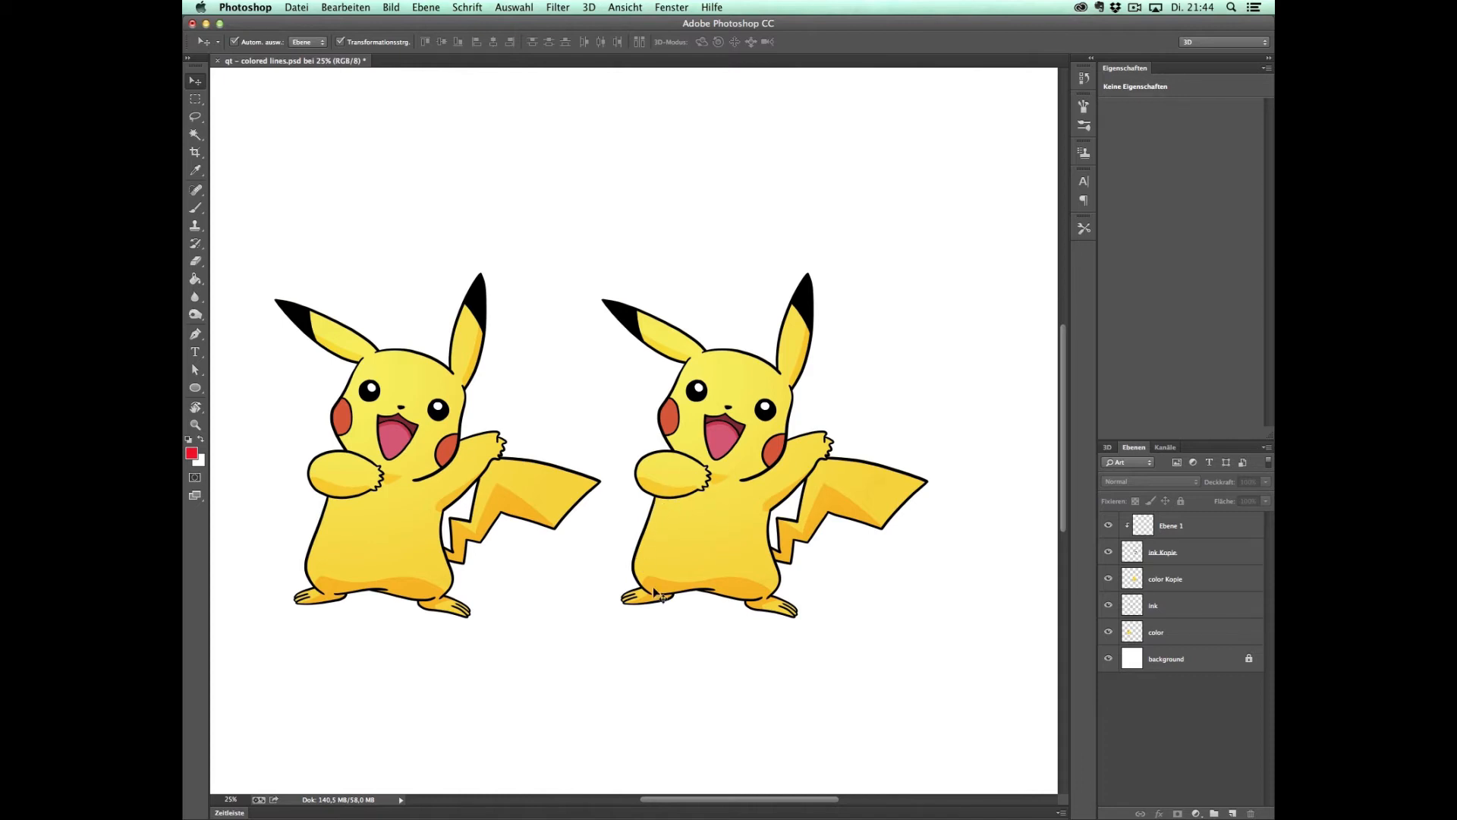
pyautogui.moveTo(705, 527)
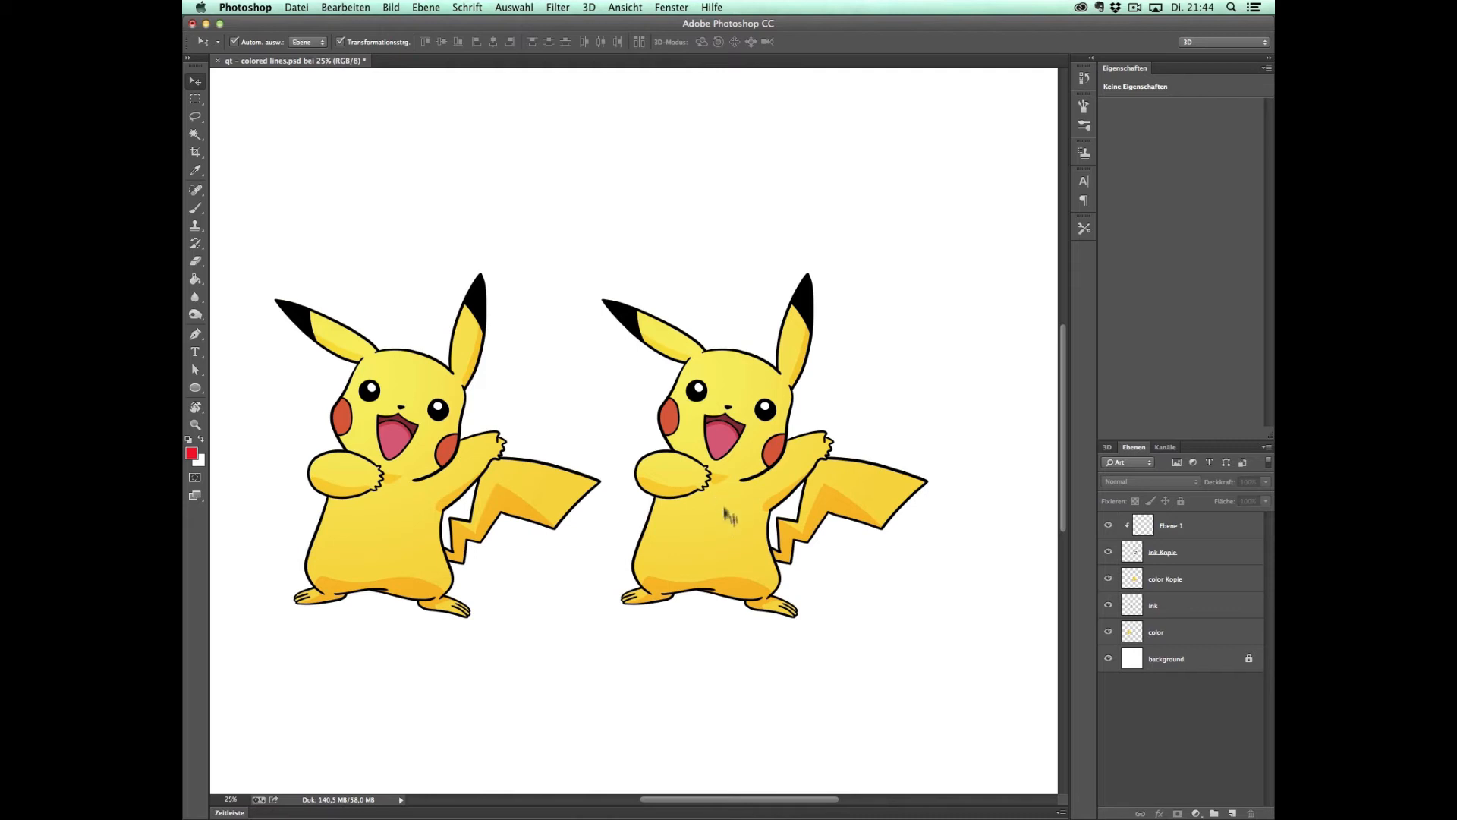
# Sample Pikachu's yellow and darken it in the Color Picker to a deep golden-brown
pyautogui.click(195, 170)
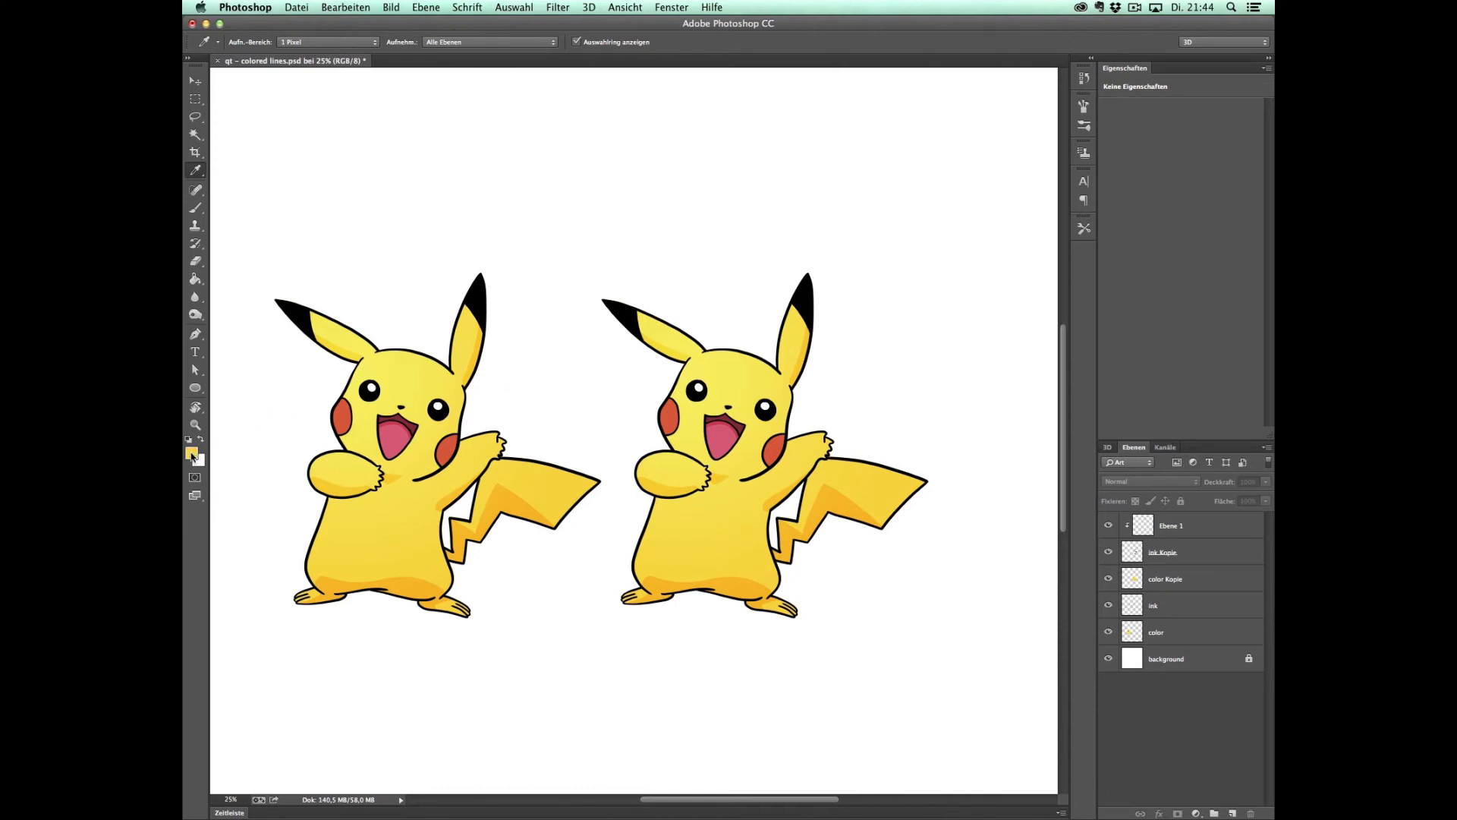
pyautogui.click(193, 455)
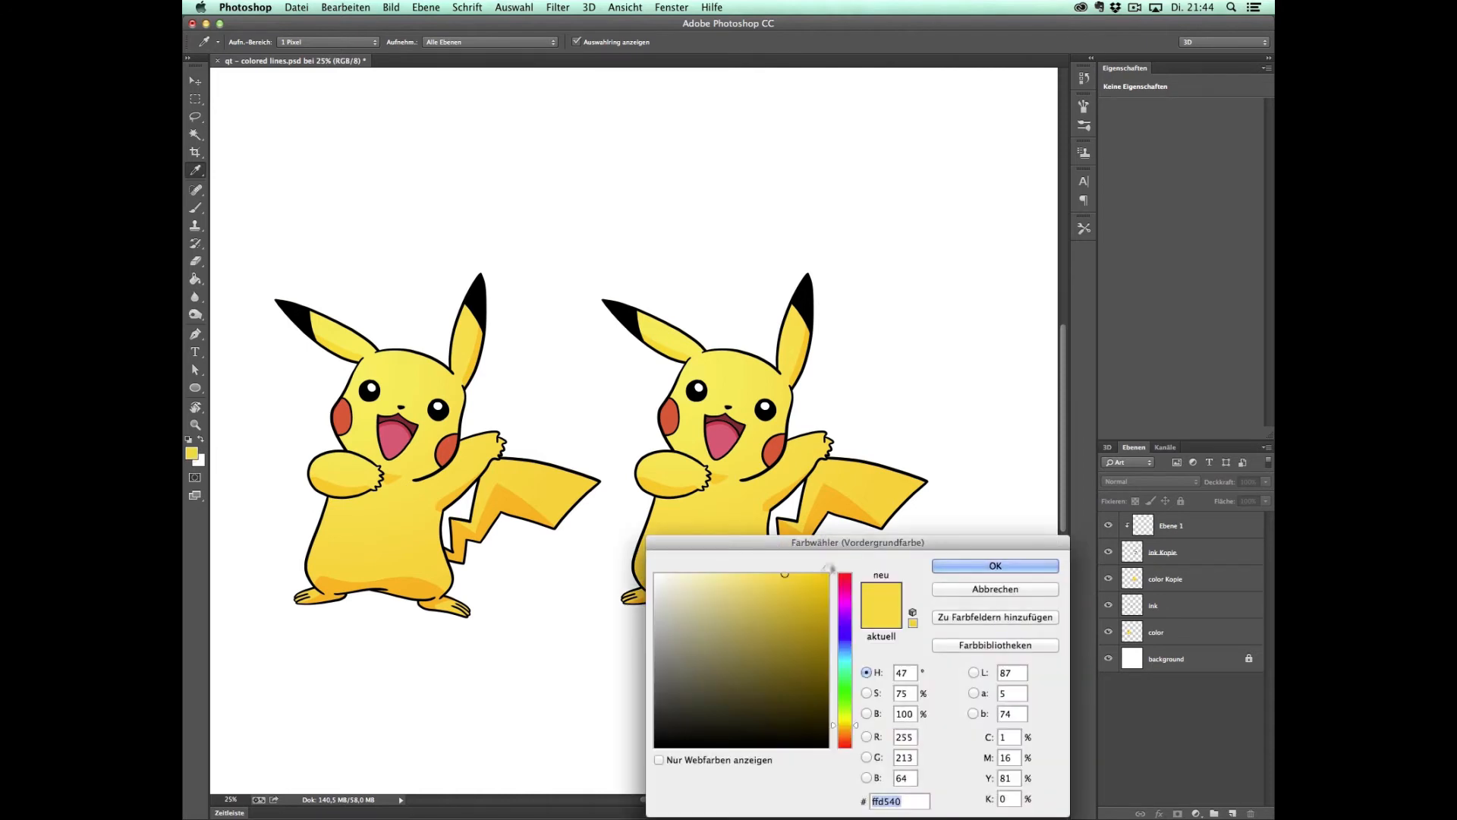
pyautogui.moveTo(855, 542); pyautogui.dragTo(836, 481)
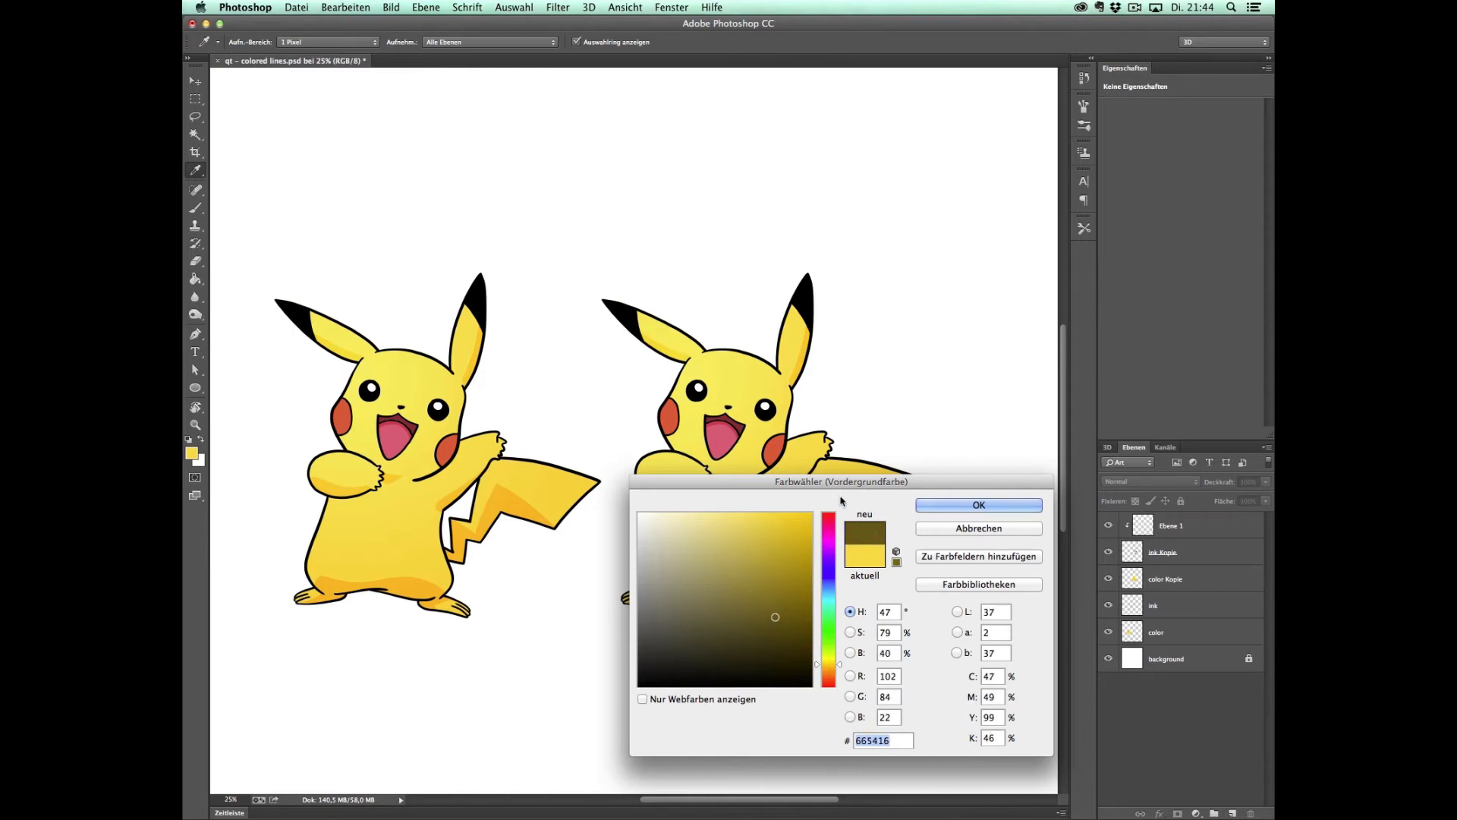
pyautogui.click(976, 504)
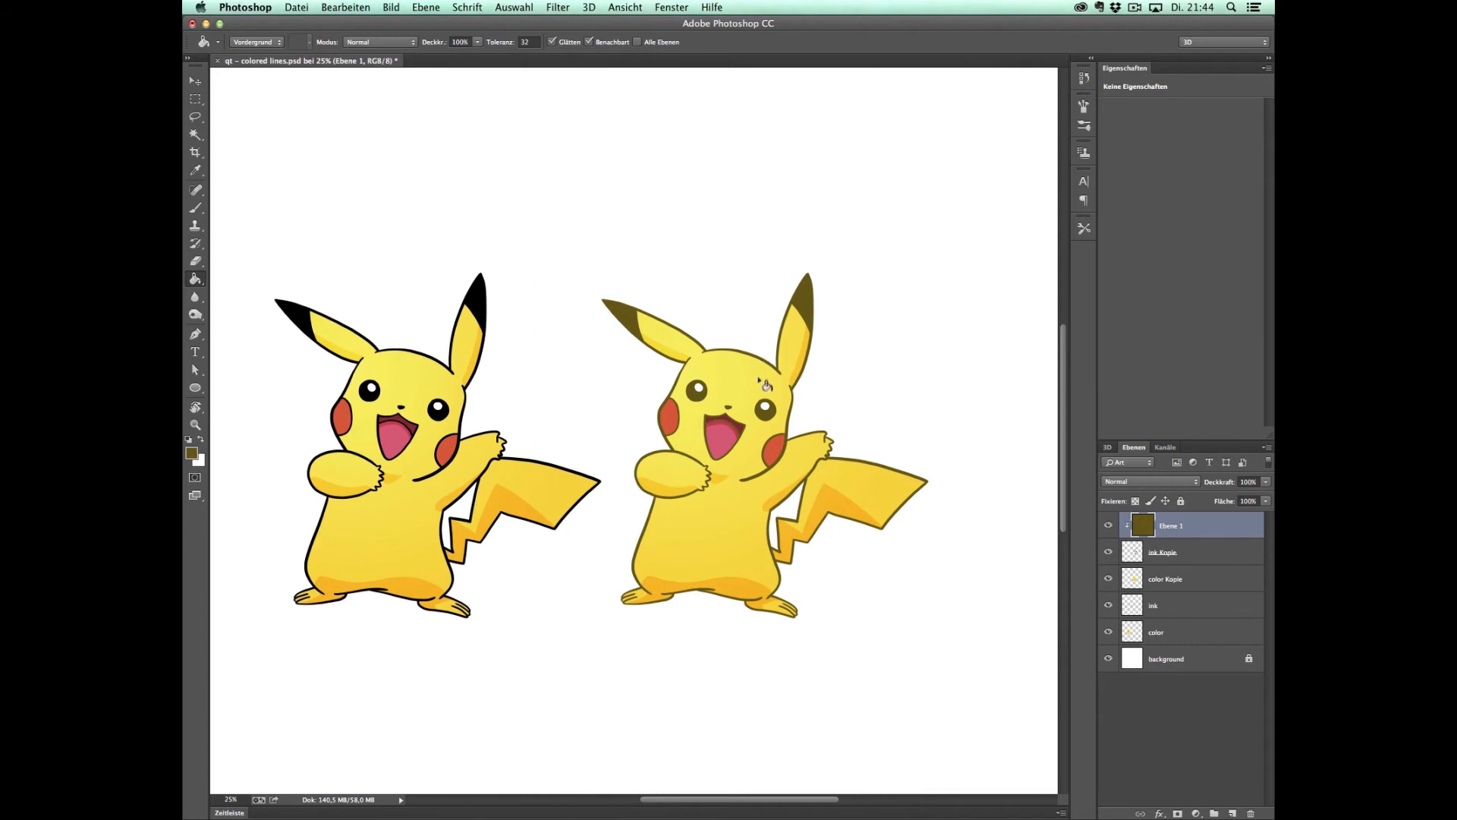
# Zoom into the right Pikachu's face and darken the cheek red to a deep red
pyautogui.click(196, 406)
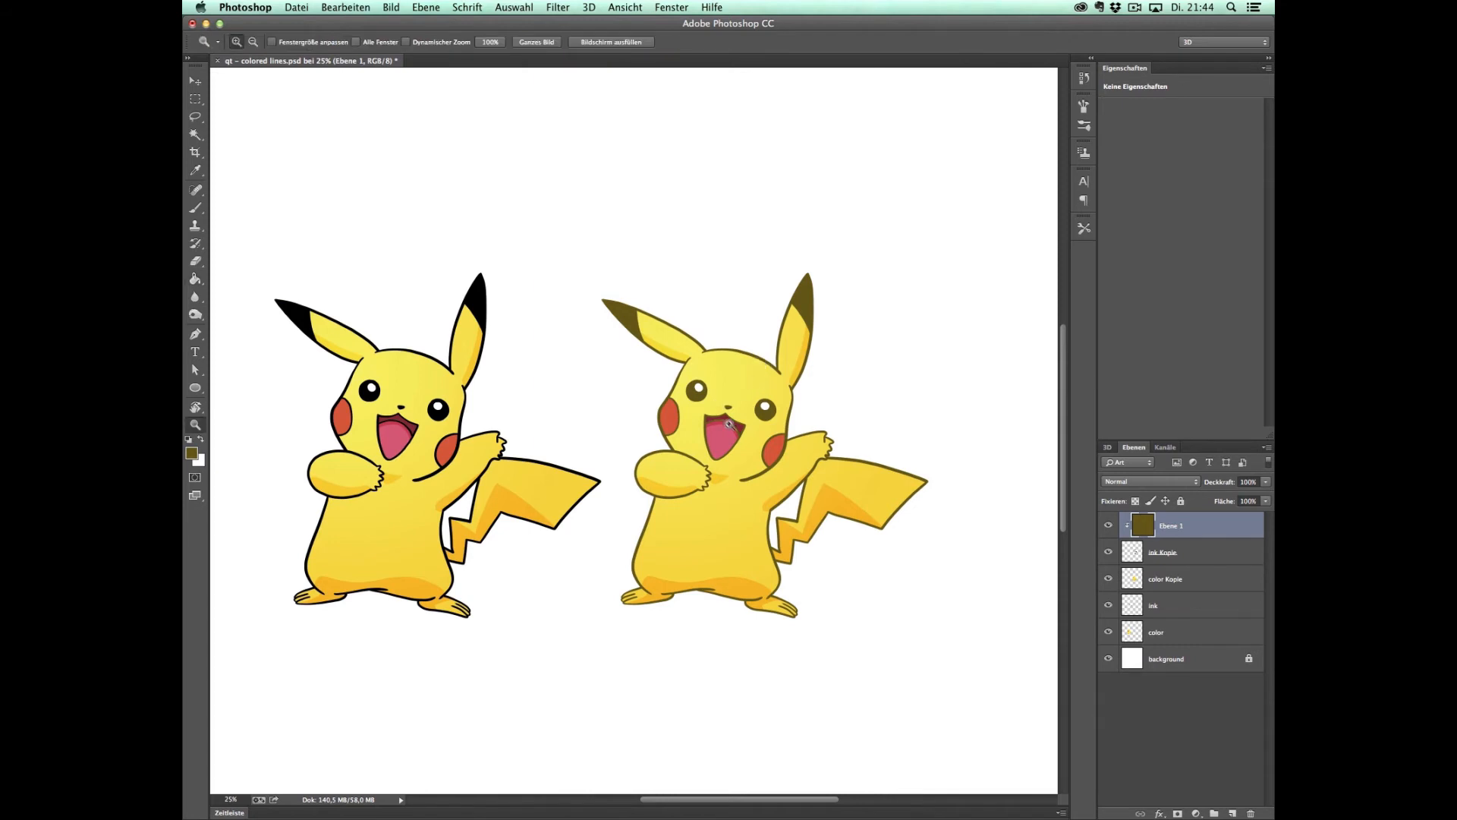
pyautogui.click(730, 425)
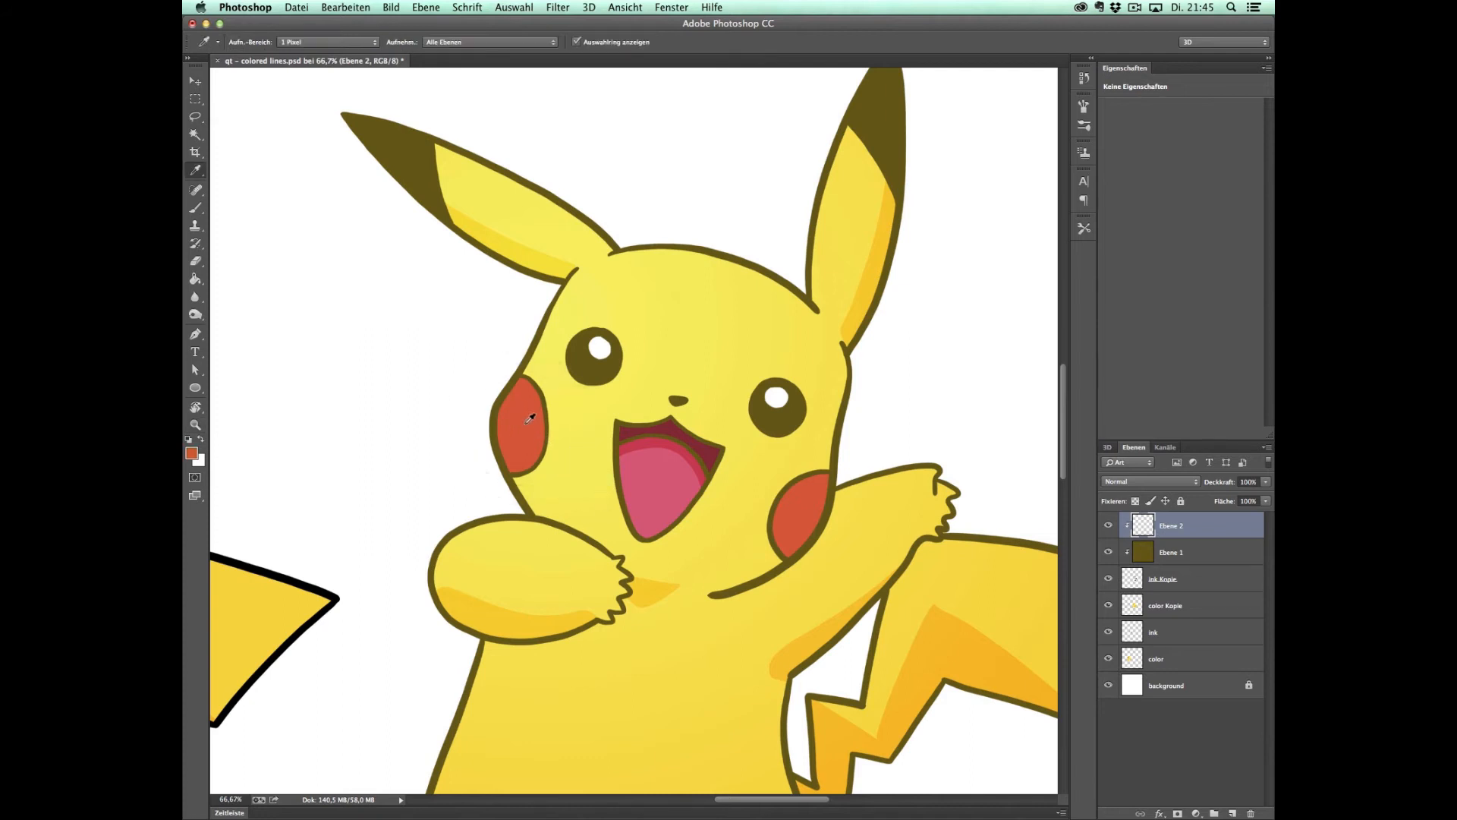
pyautogui.click(191, 454)
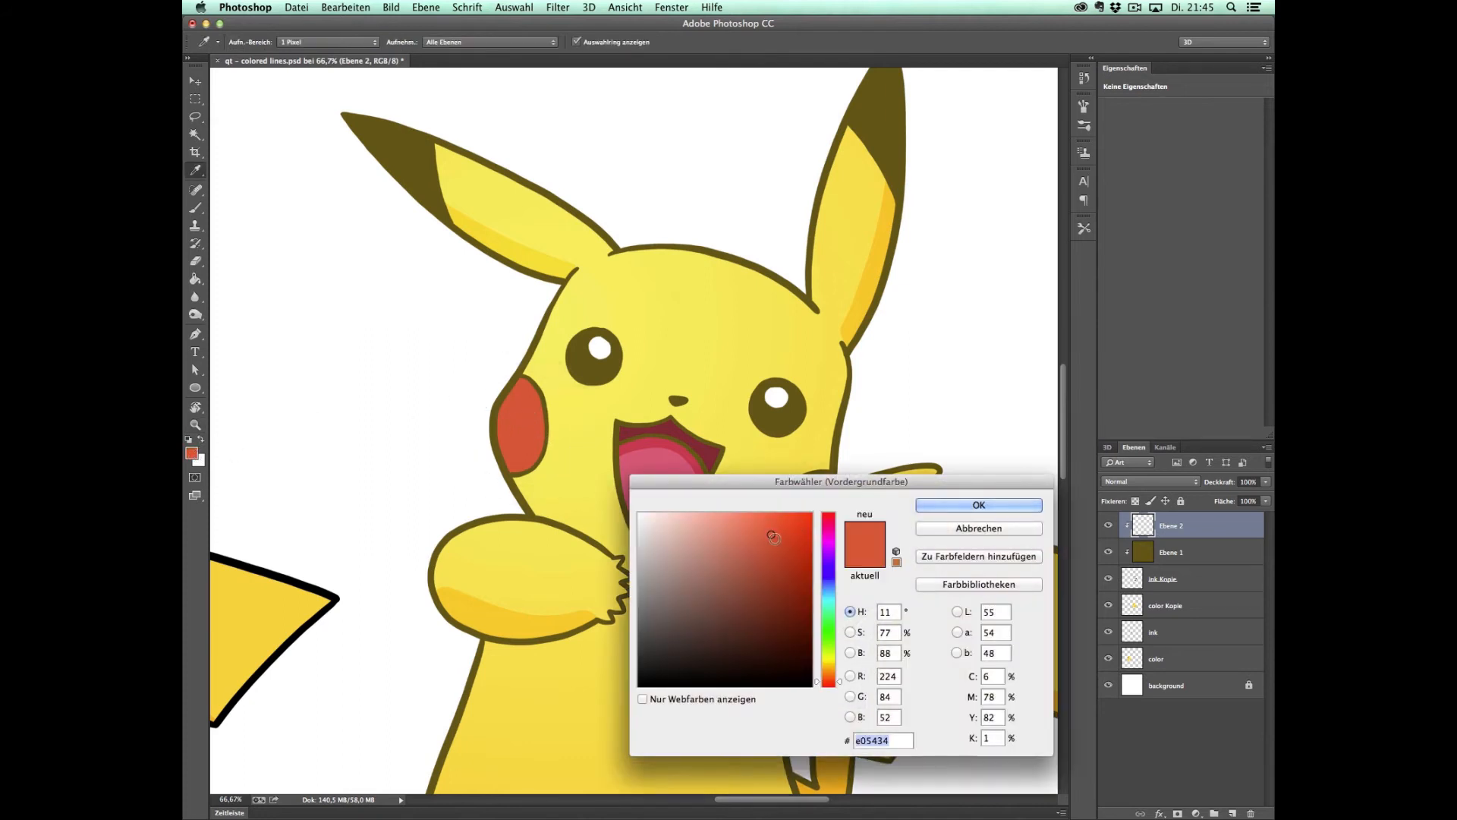
pyautogui.click(771, 619)
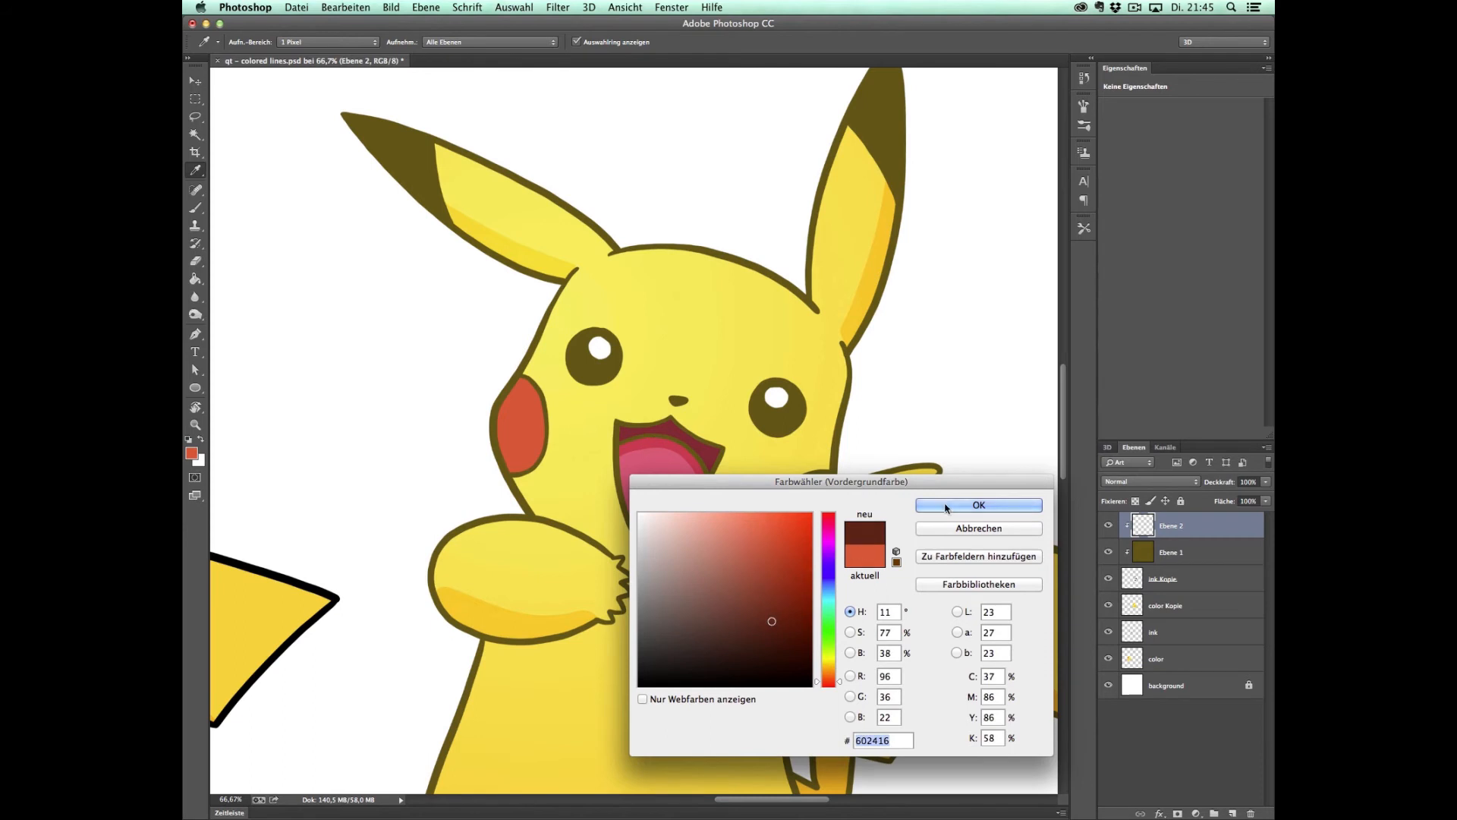
pyautogui.click(976, 504)
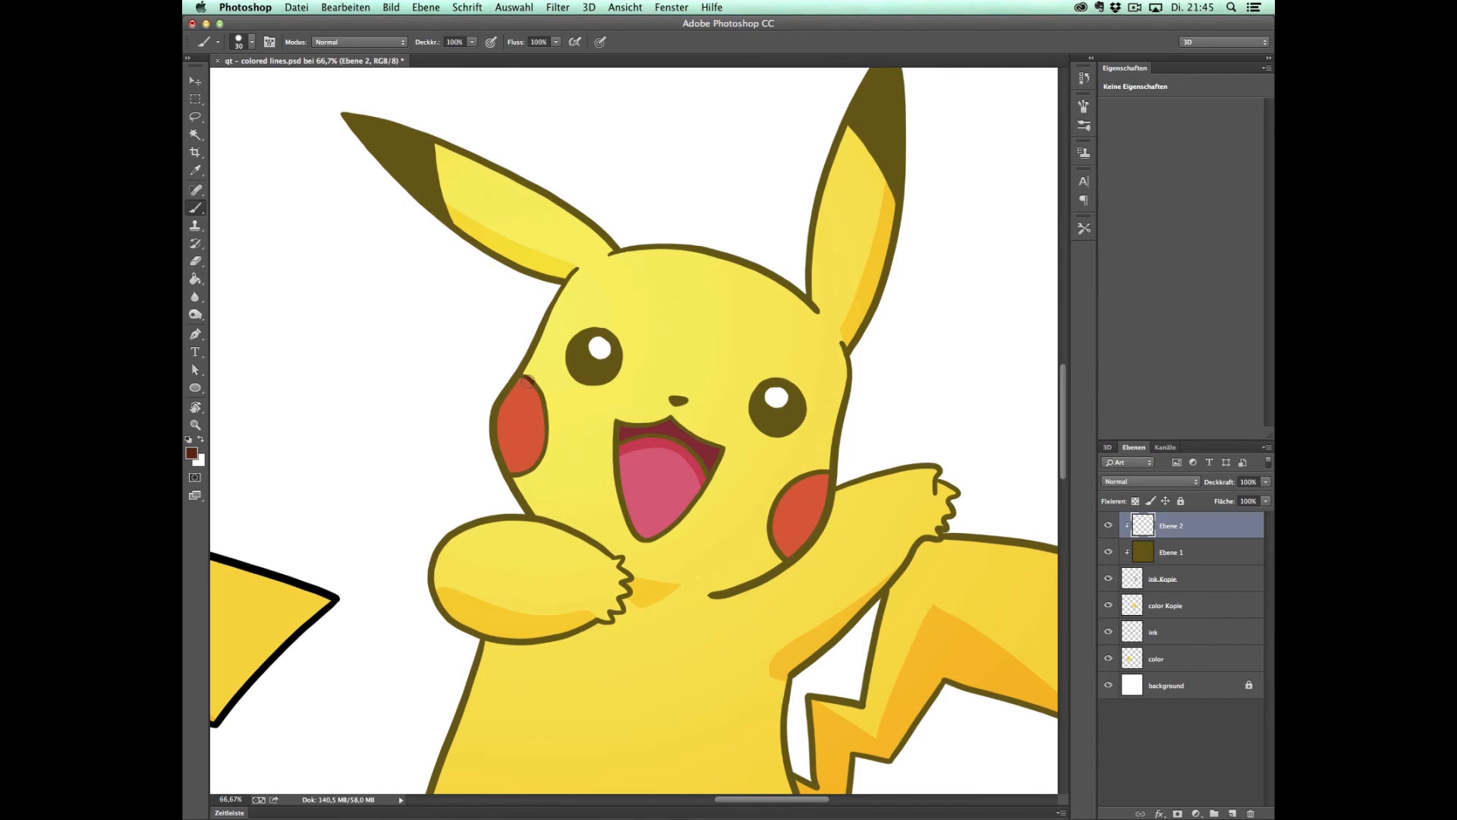
# Brush the cheek and mouth outlines dark red on the clipped layer
pyautogui.moveTo(535, 376); pyautogui.dragTo(534, 465)
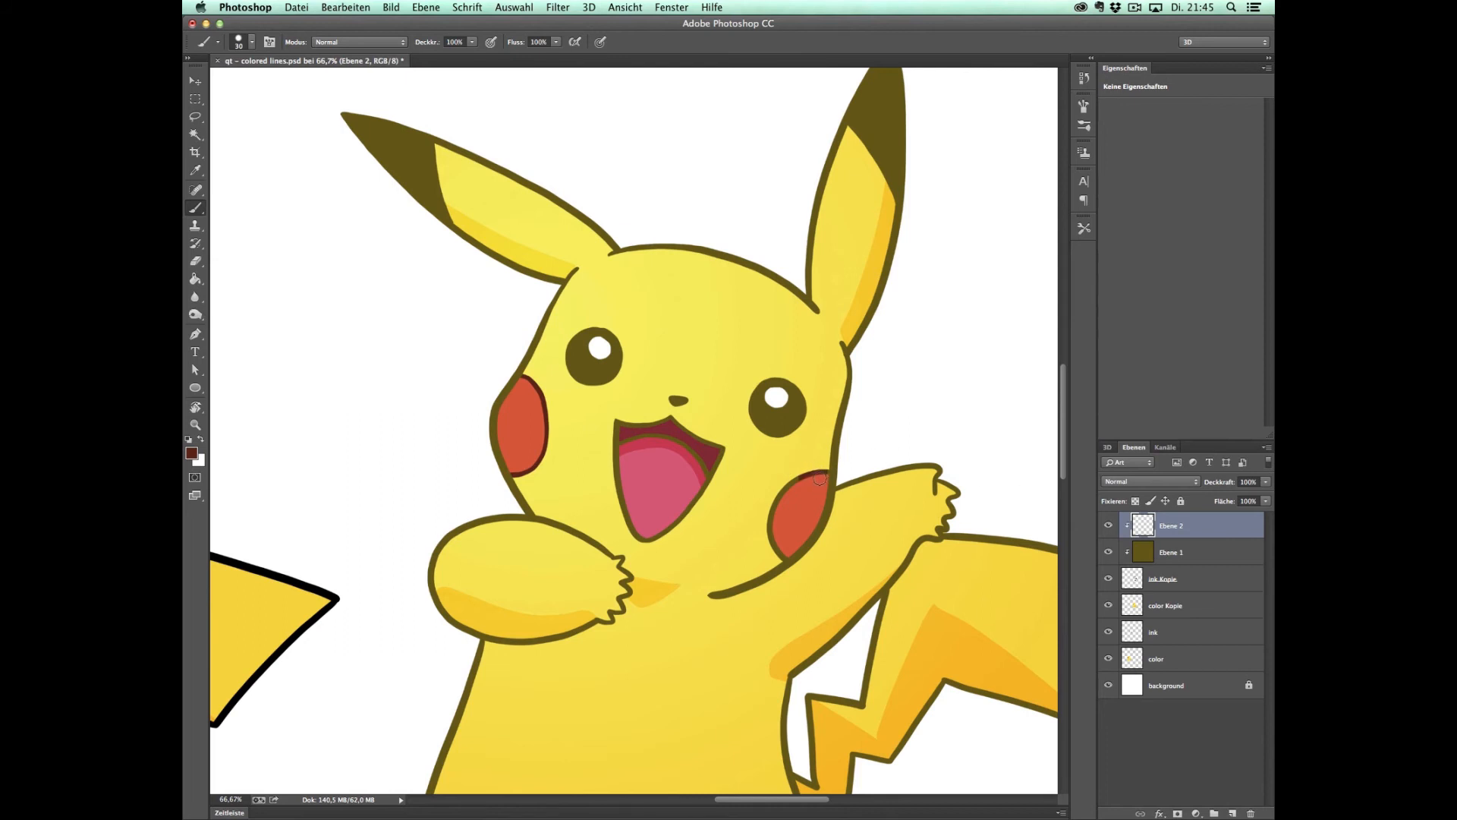
pyautogui.moveTo(818, 474); pyautogui.dragTo(775, 534)
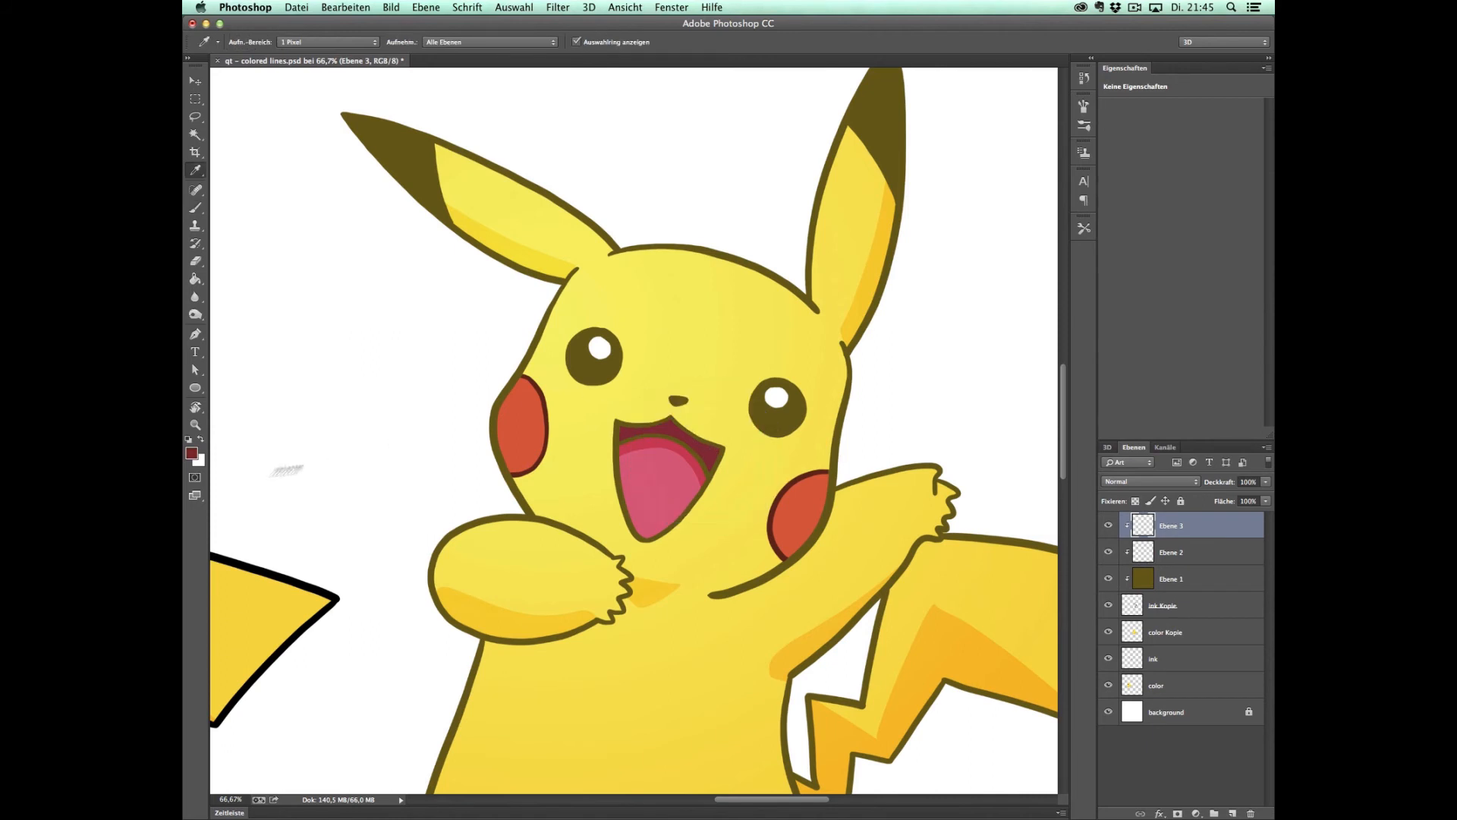
# Set the foreground to black, add clipped layer Ebene 4 and paint the eye outlines black
pyautogui.click(193, 454)
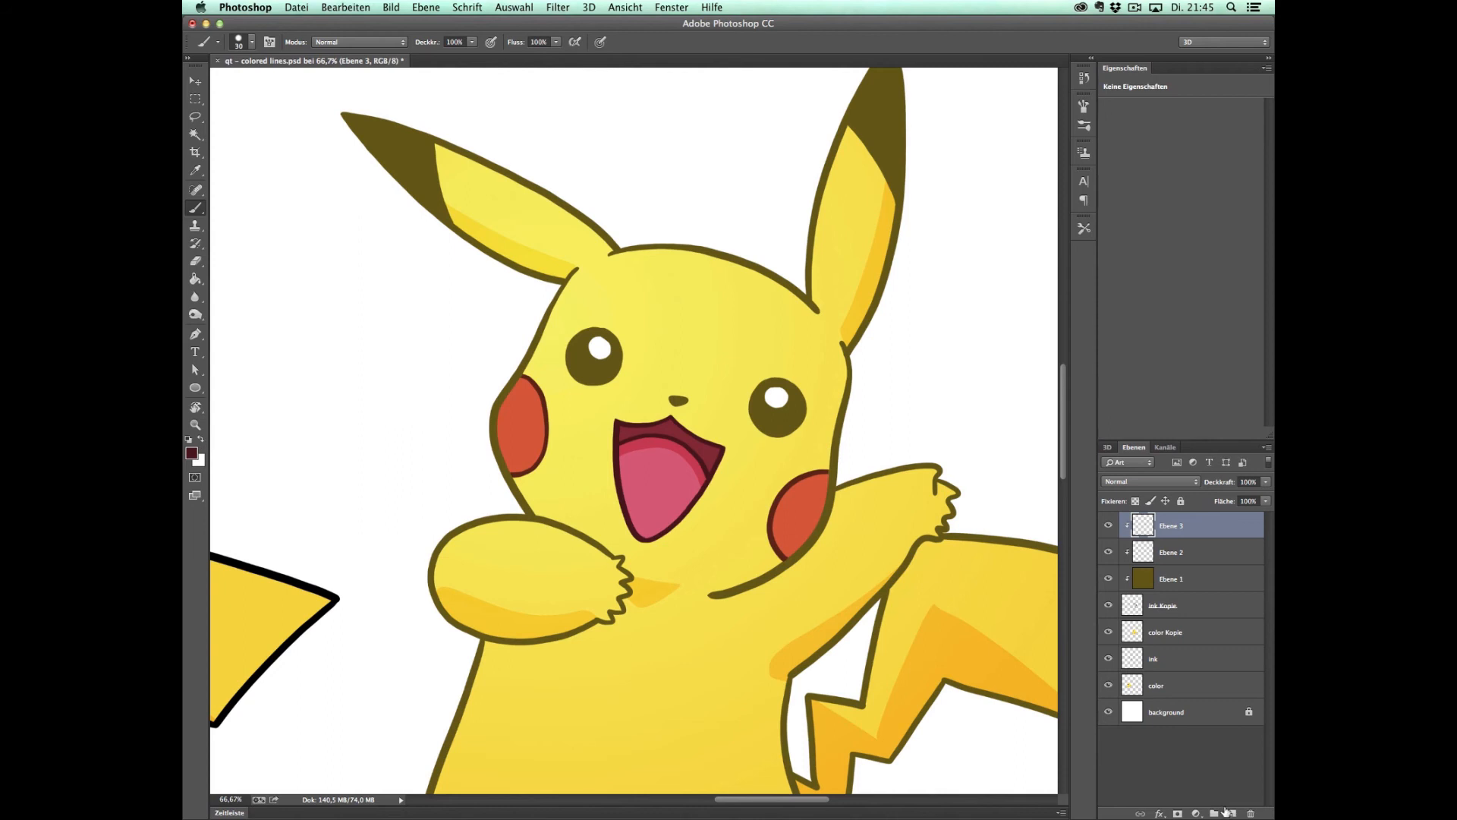
pyautogui.click(1219, 811)
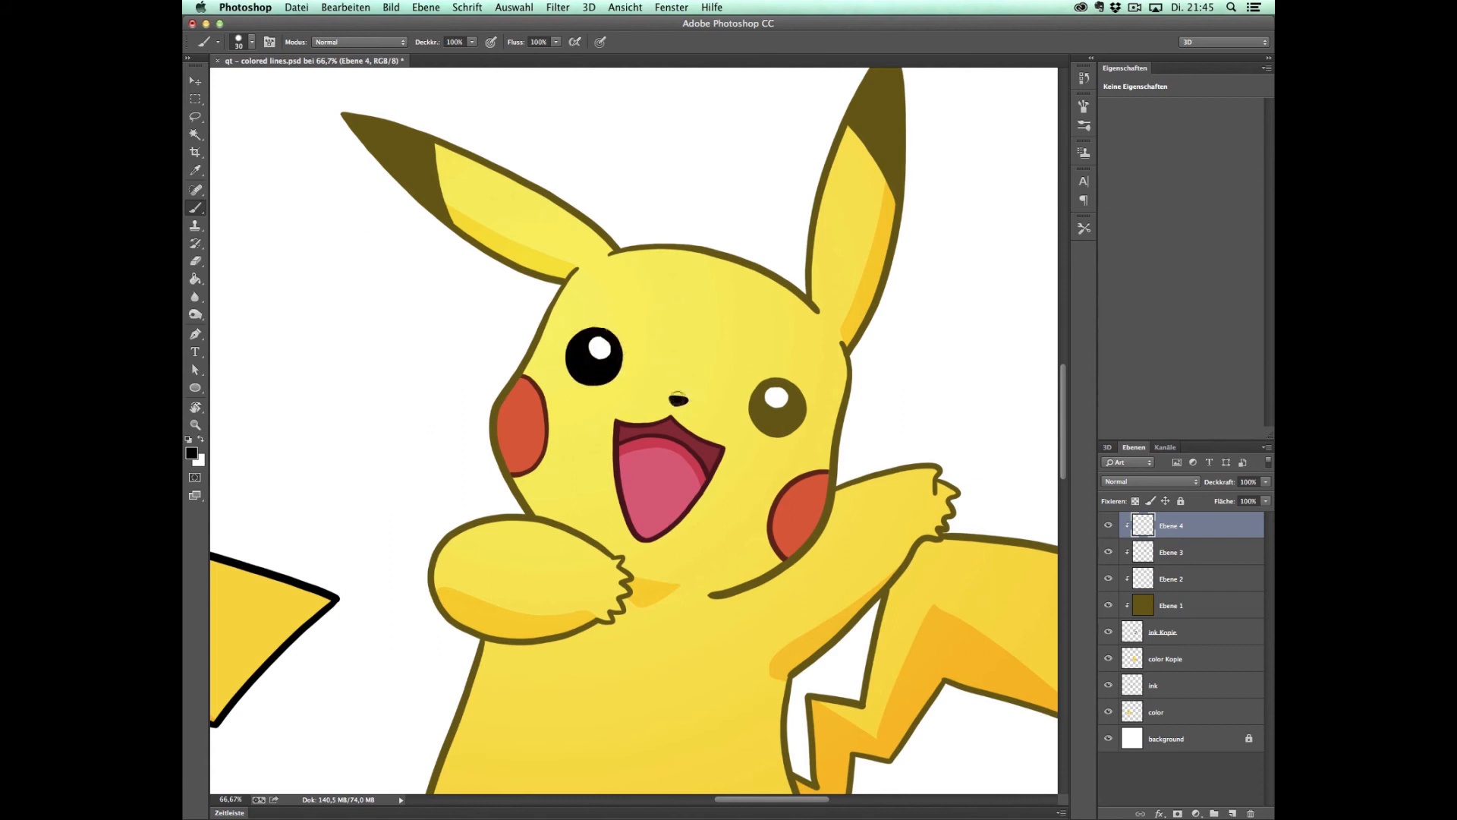
pyautogui.click(776, 408)
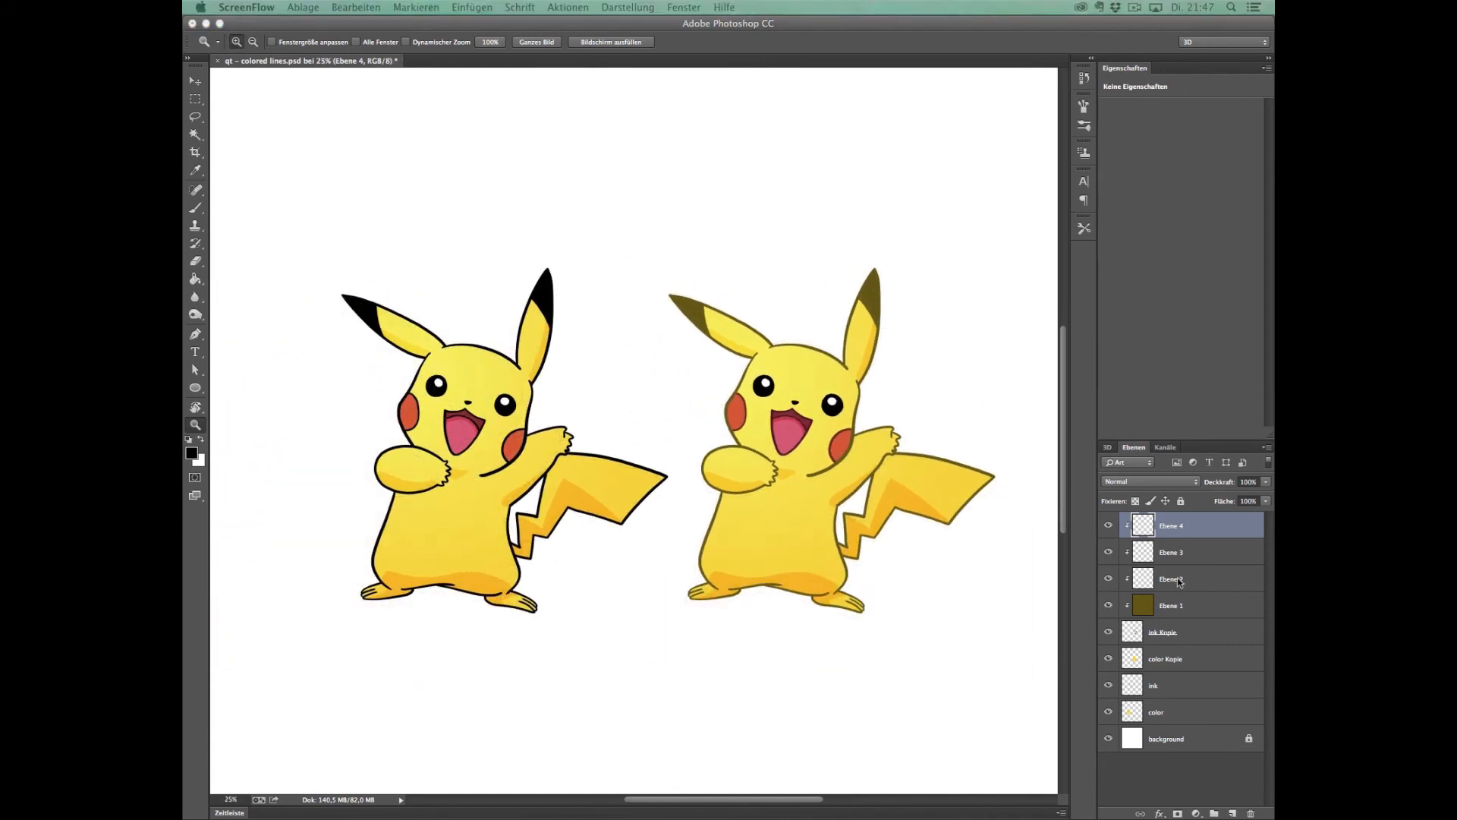
# Select Ebene 1, paint over the tail's lower outline and zoom to the right Pikachu
pyautogui.click(1171, 606)
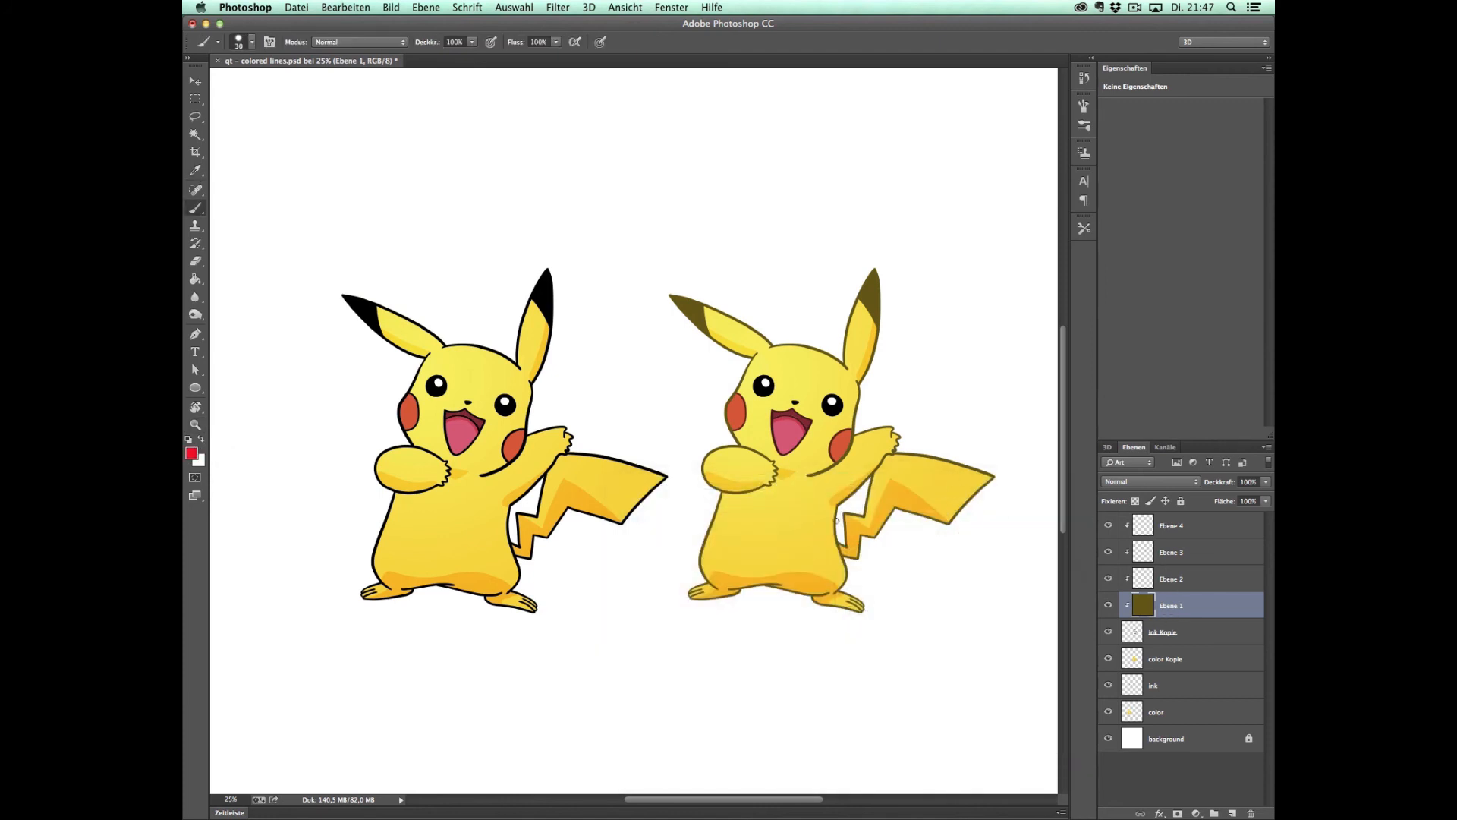
pyautogui.moveTo(836, 534); pyautogui.dragTo(853, 609)
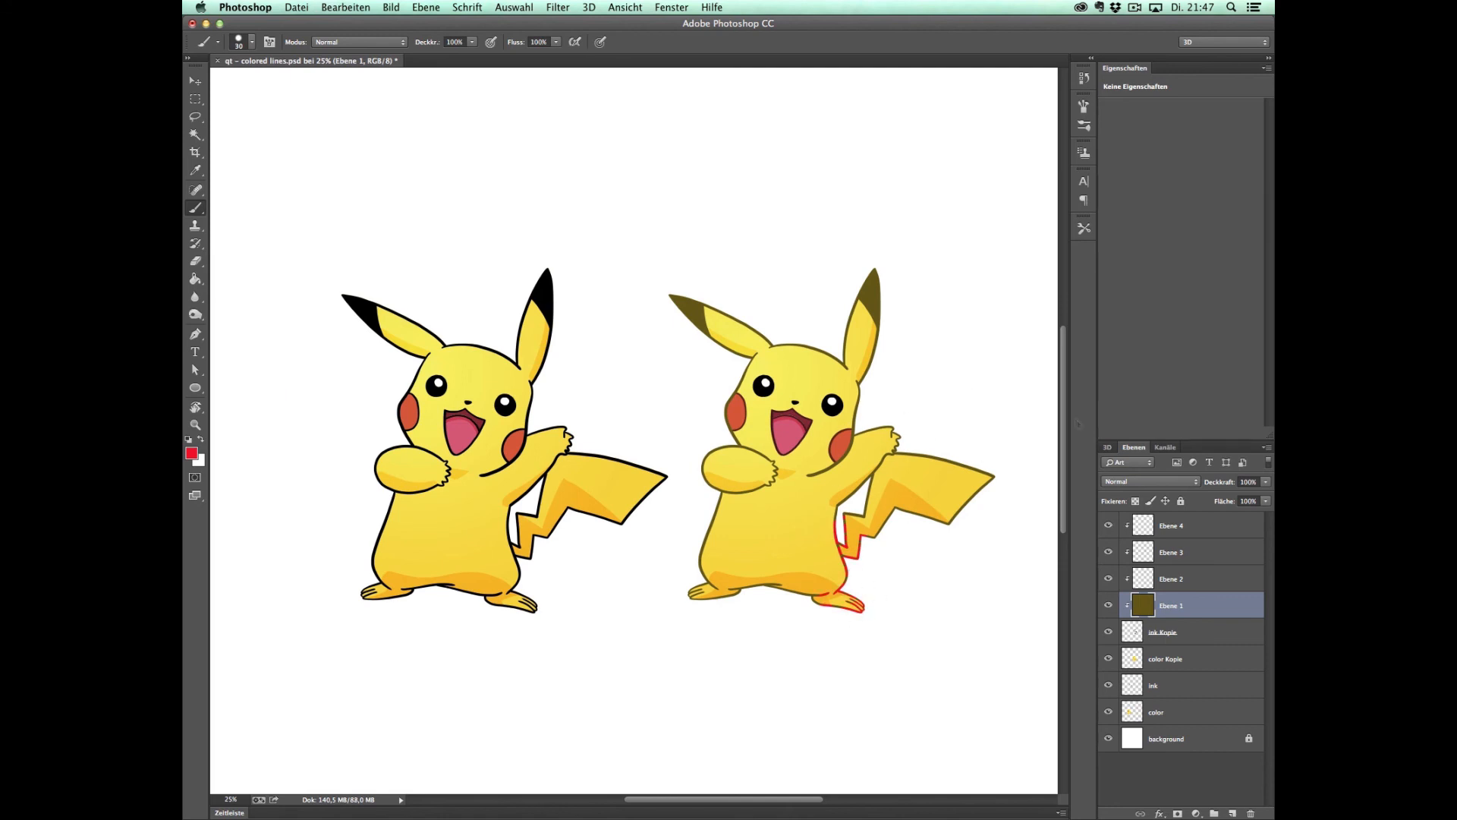
pyautogui.click(1170, 525)
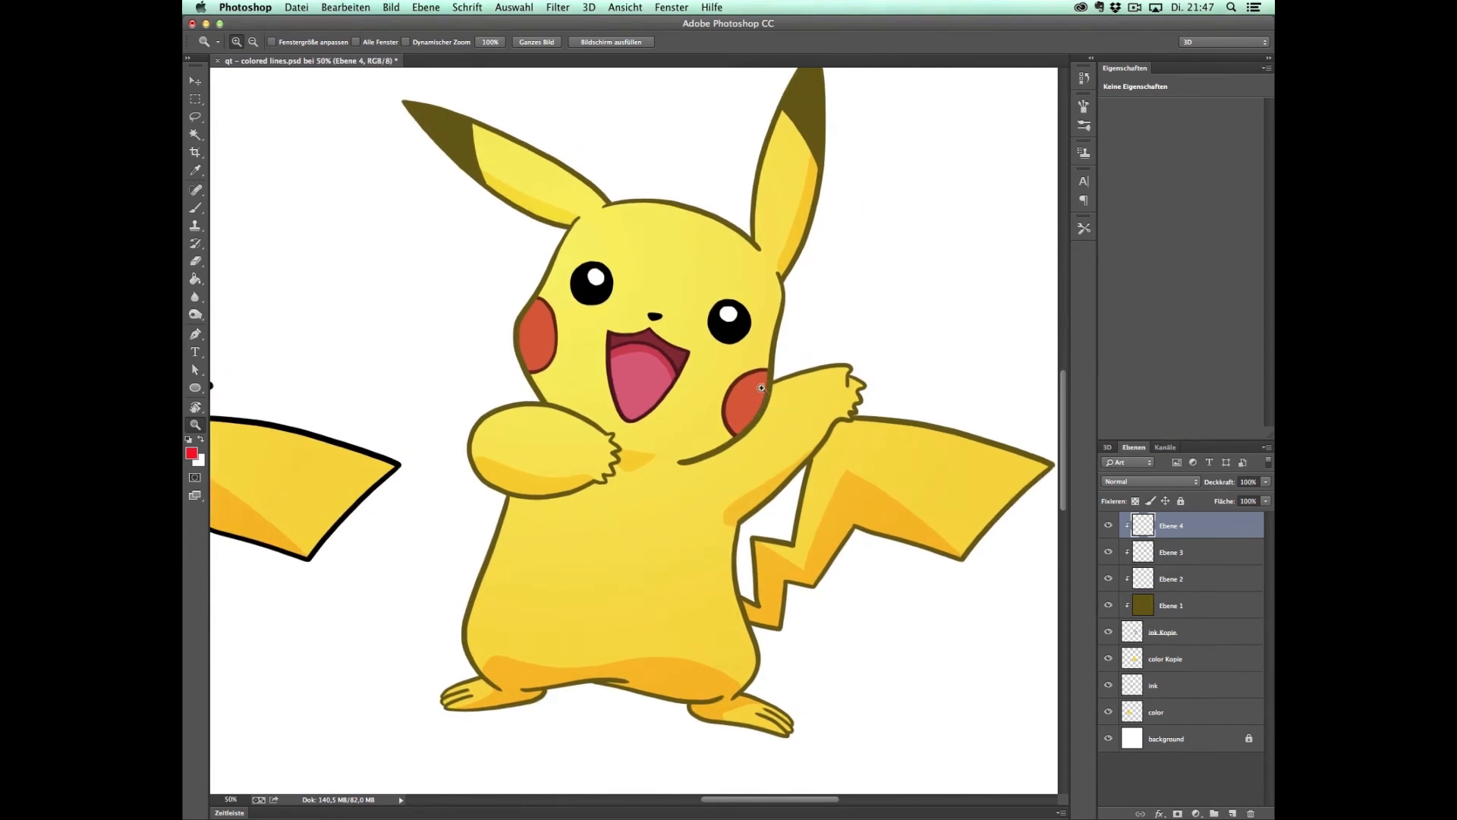
pyautogui.click(196, 79)
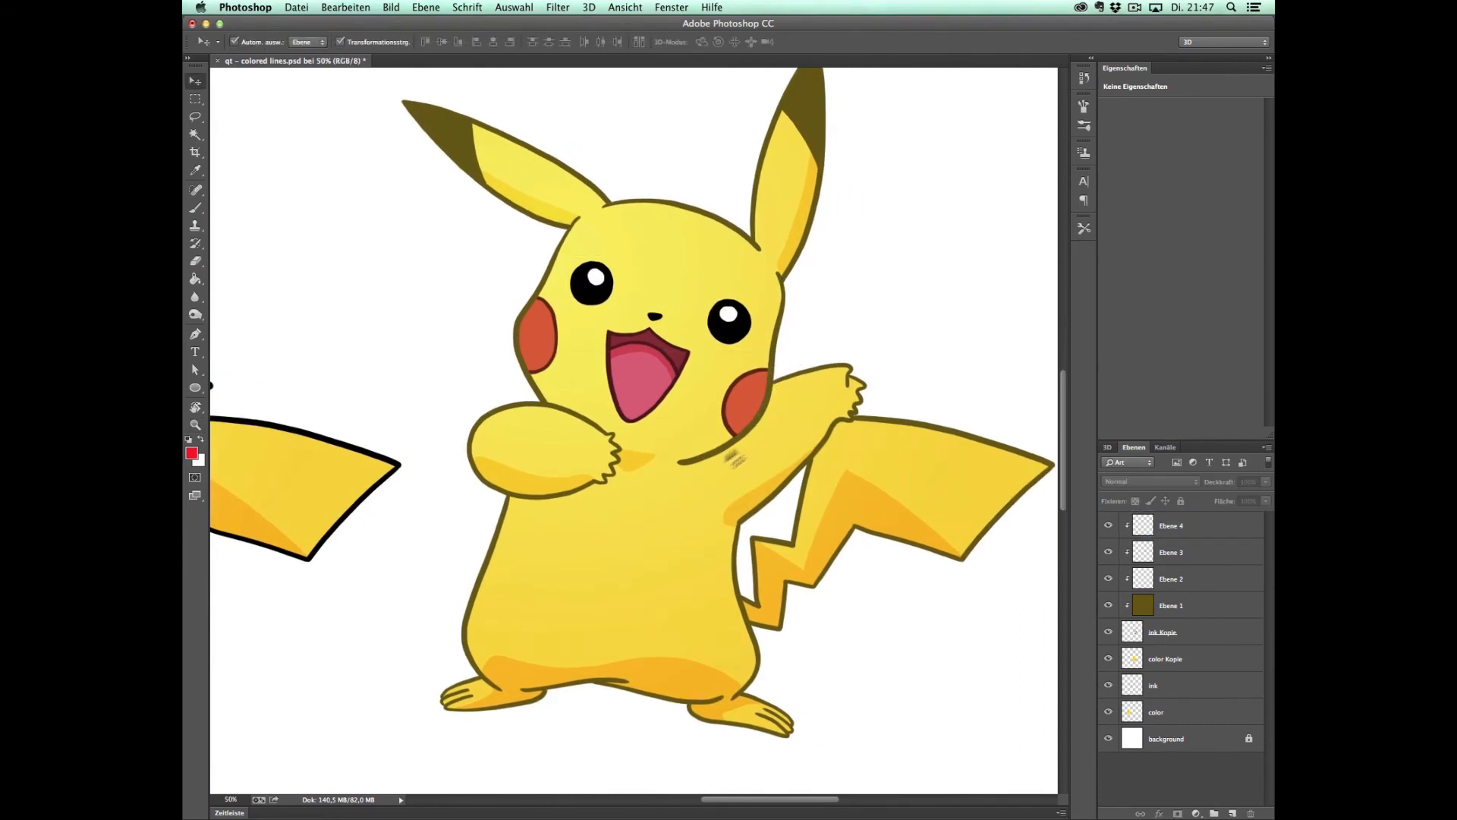
# With Ebene 1 active, set the foreground to golden-brown #876800 for the body outlines
pyautogui.click(1170, 605)
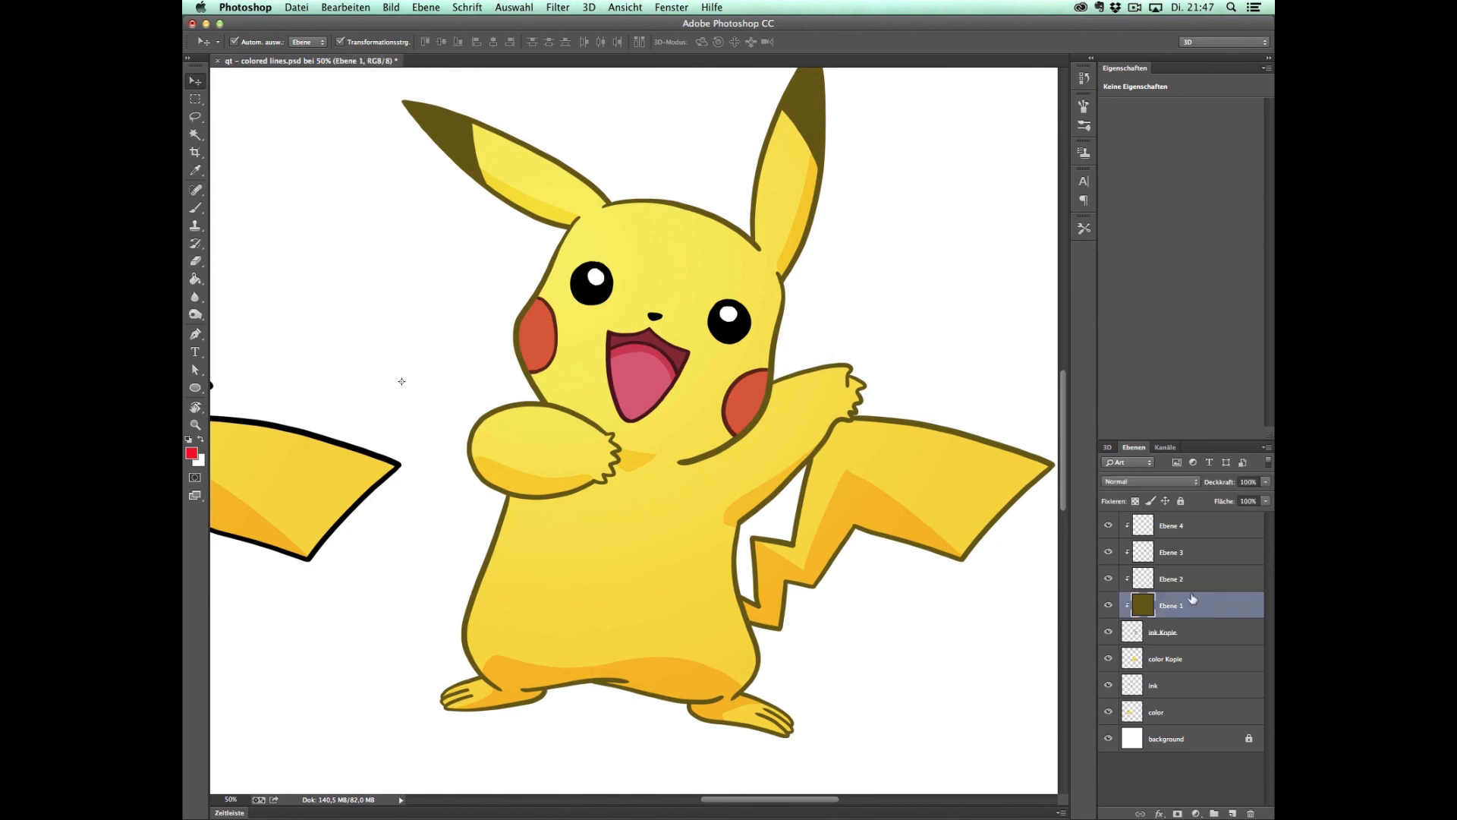
pyautogui.click(192, 455)
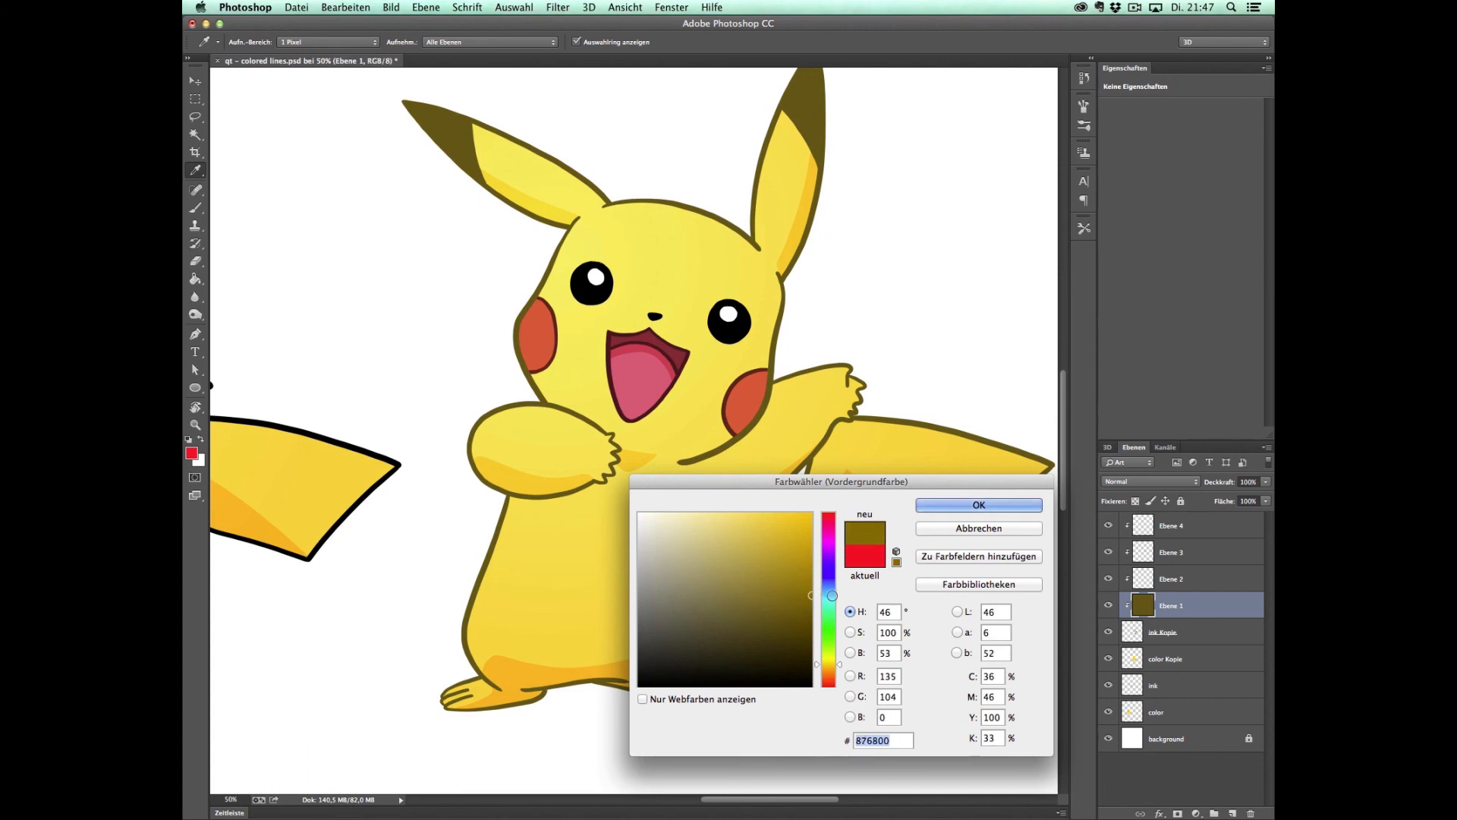
pyautogui.click(977, 504)
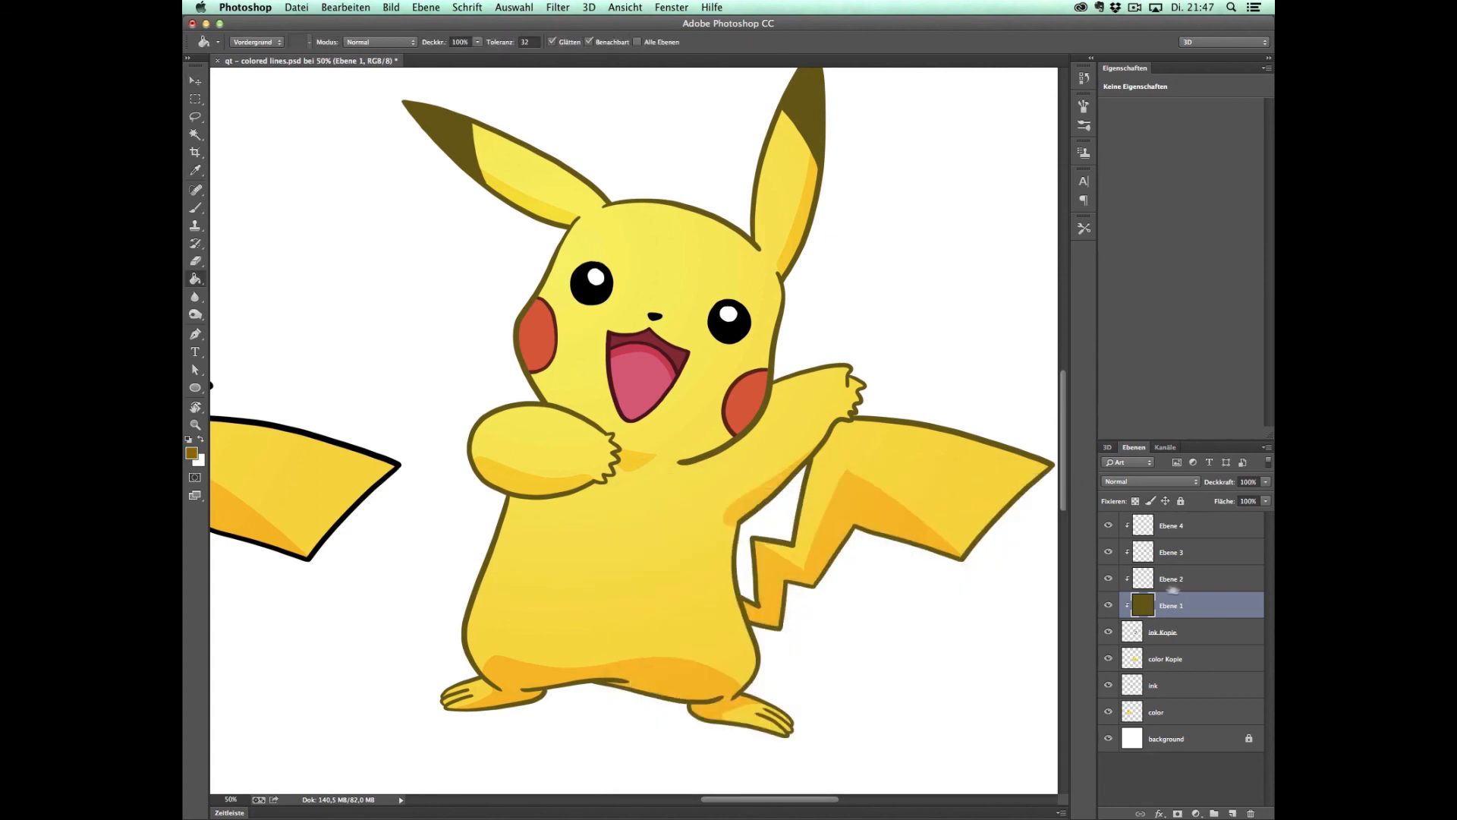